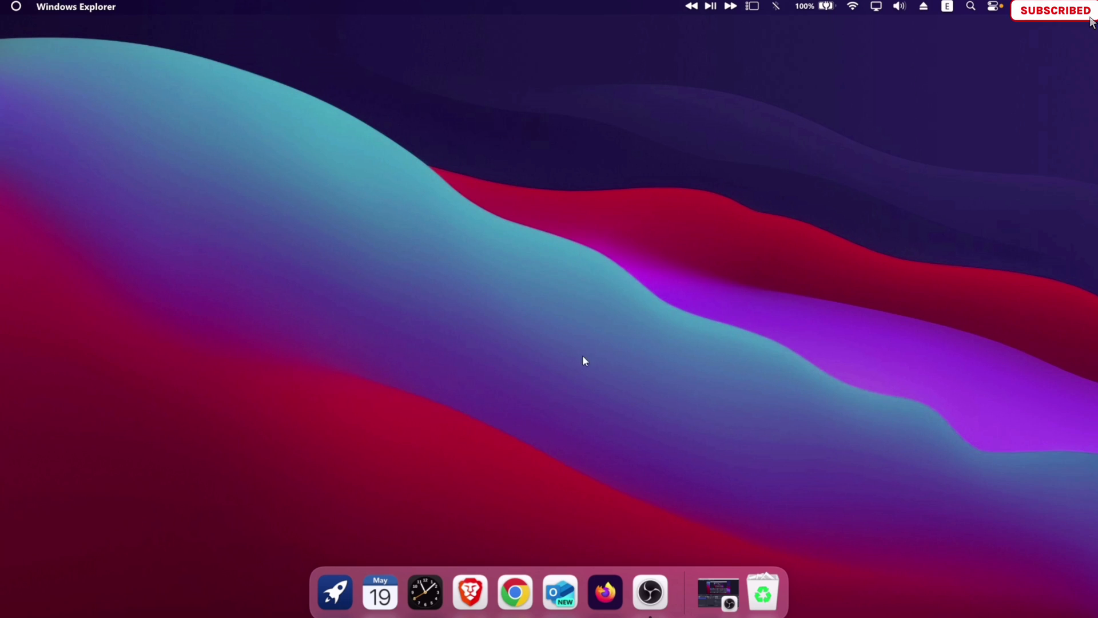
# - Browse to sidestore.io's Get Started page and check the downloaded non-Store iTunes and iCloud installers
pyautogui.click(512, 591)
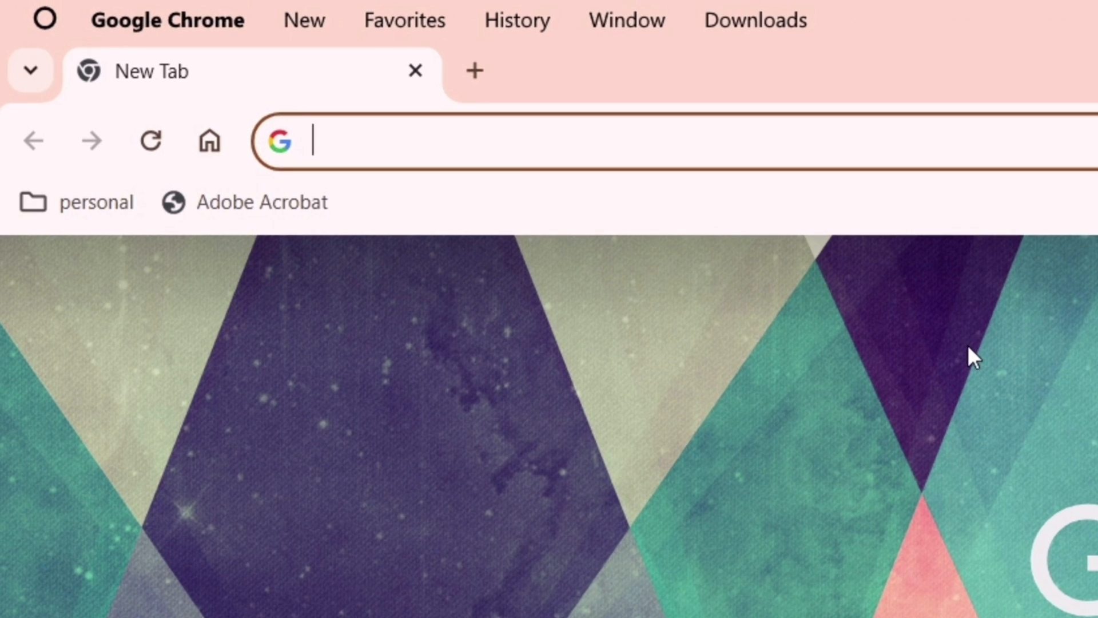
pyautogui.write('sidestore')
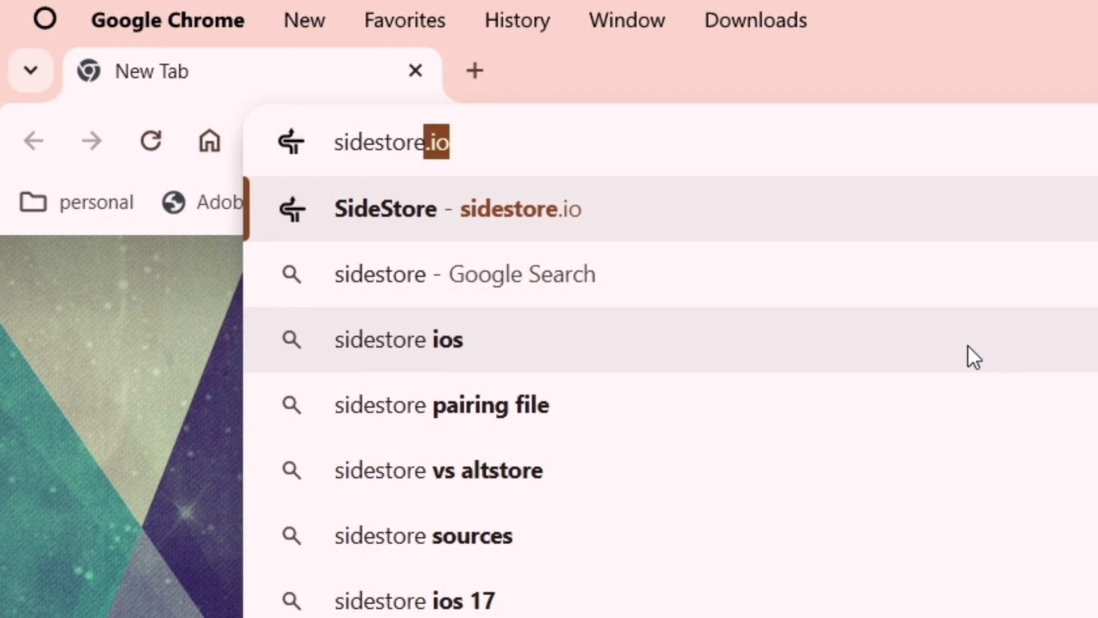
pyautogui.click(459, 208)
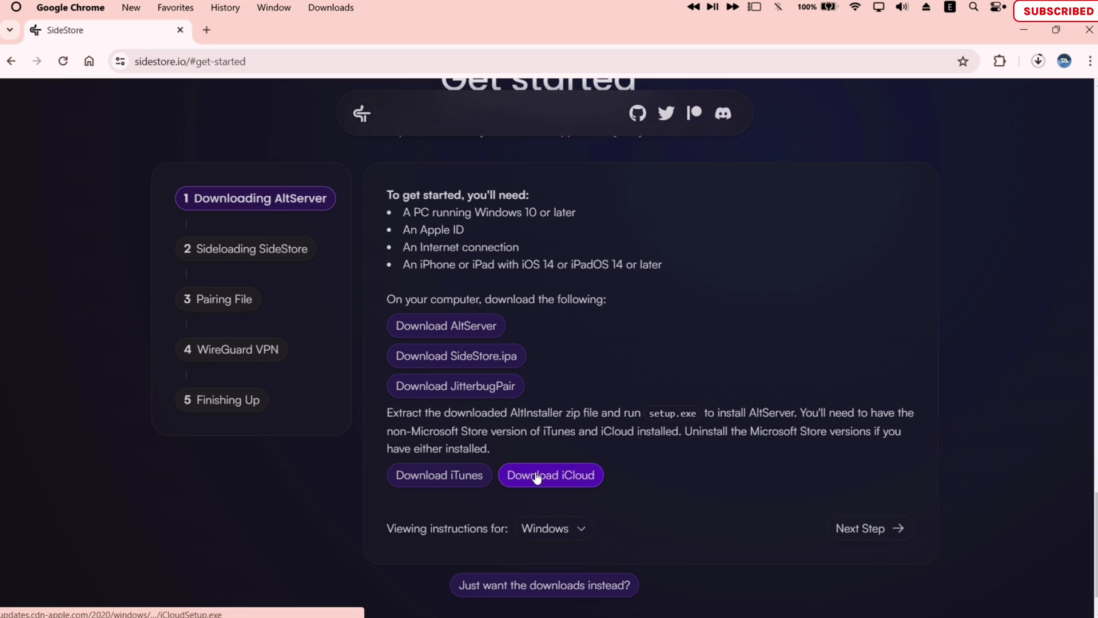
pyautogui.moveTo(802, 413); pyautogui.dragTo(490, 449)
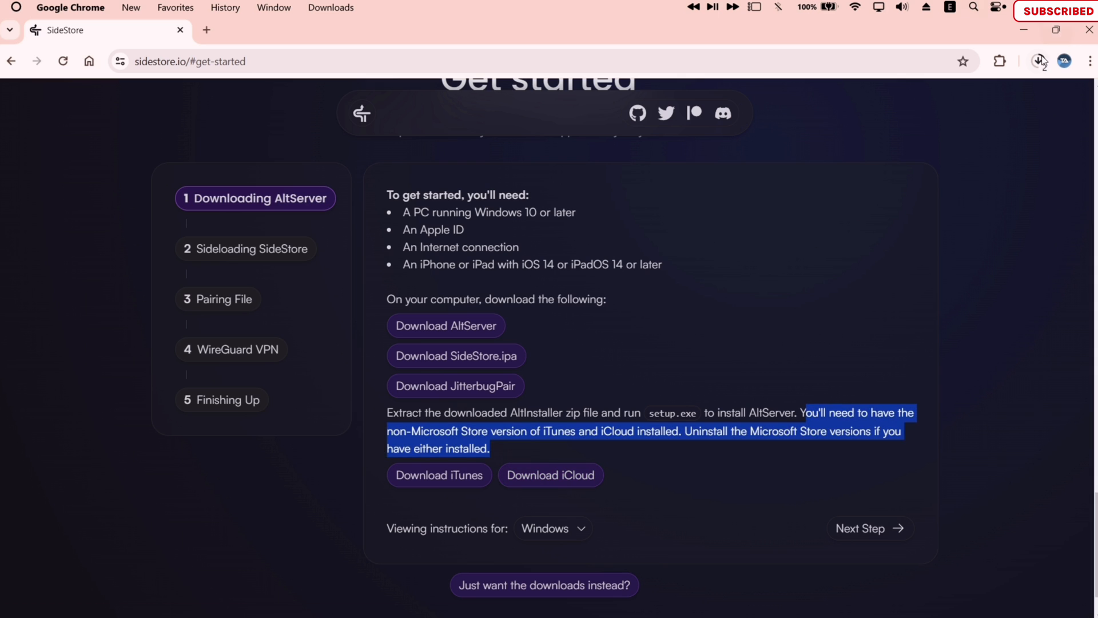
pyautogui.click(1040, 61)
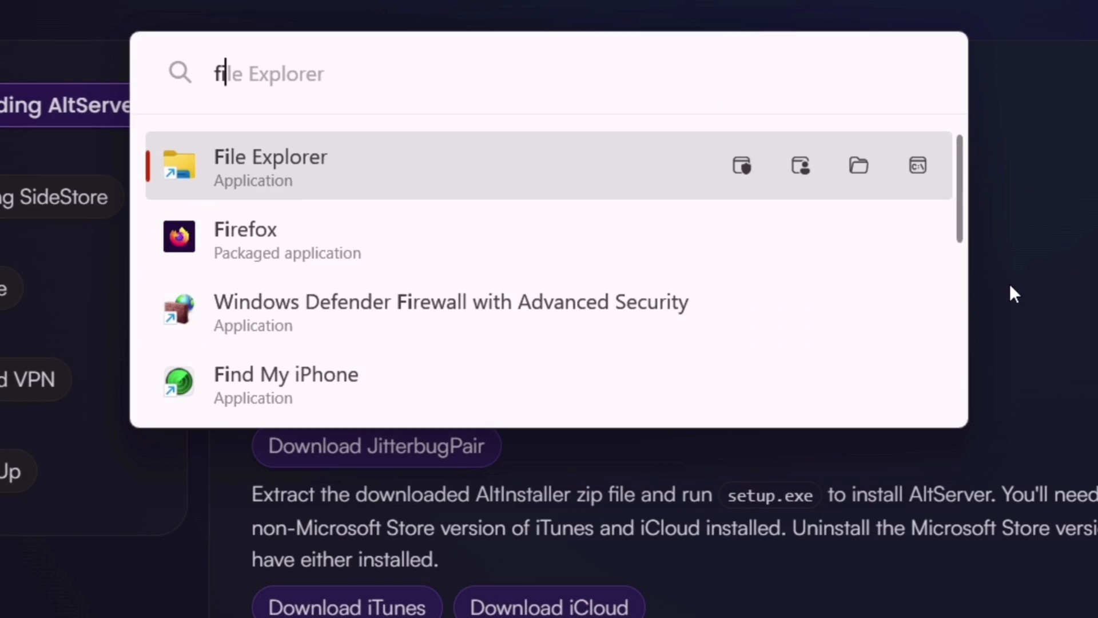
# - Run the downloaded iTunes installer from Downloads and finish it with iTunes opening
pyautogui.press('Escape')
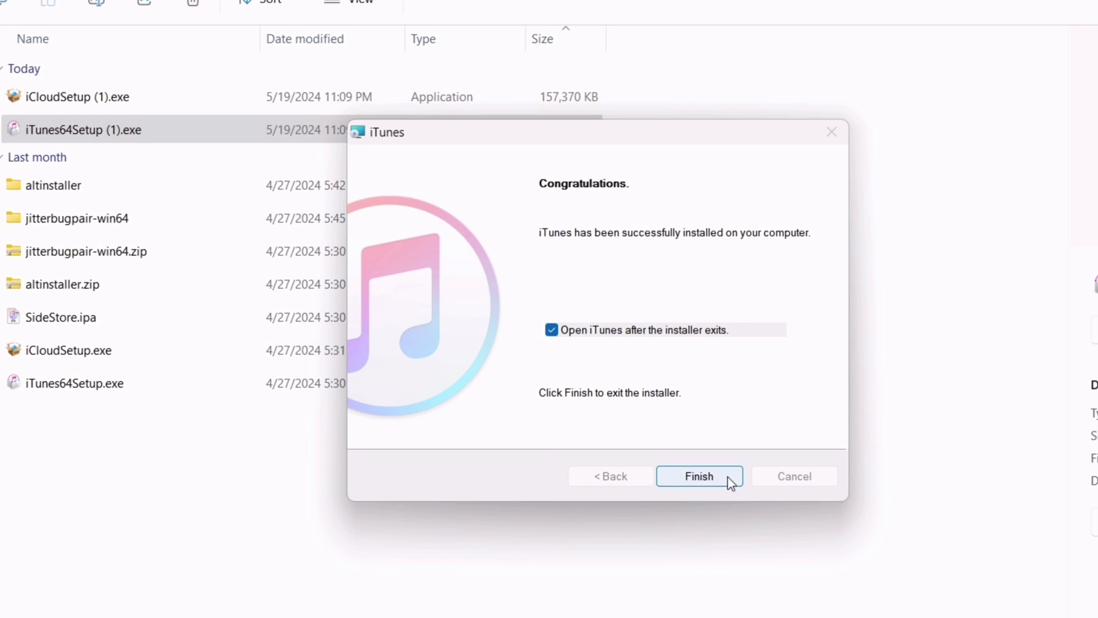
pyautogui.click(698, 476)
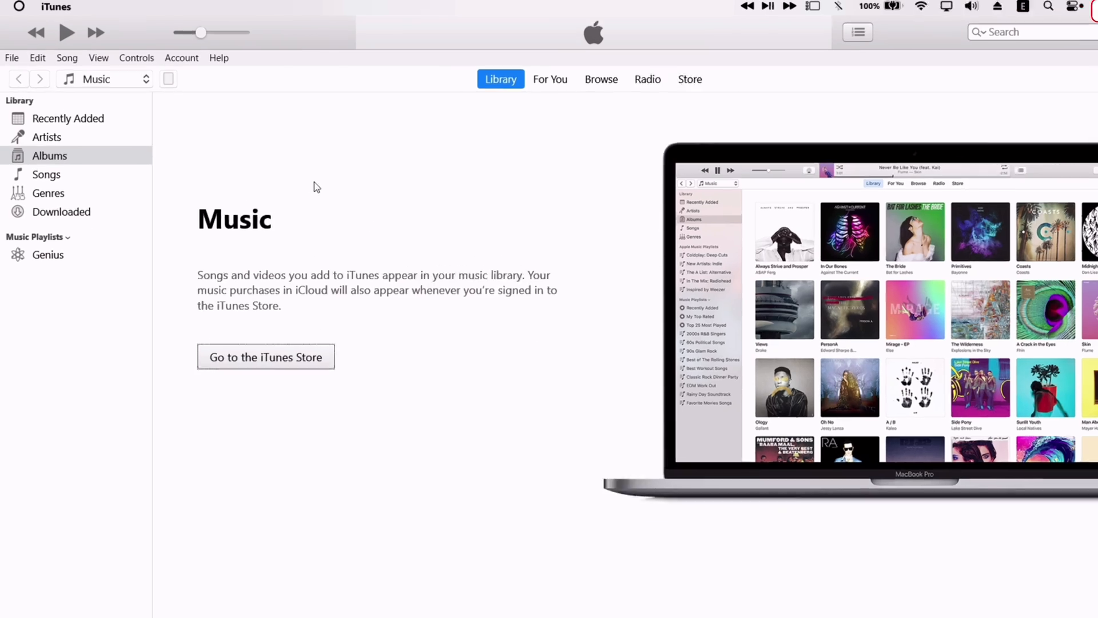
# - Authorize this computer for the Apple ID via Account > Authorizations, entering the password
pyautogui.click(181, 58)
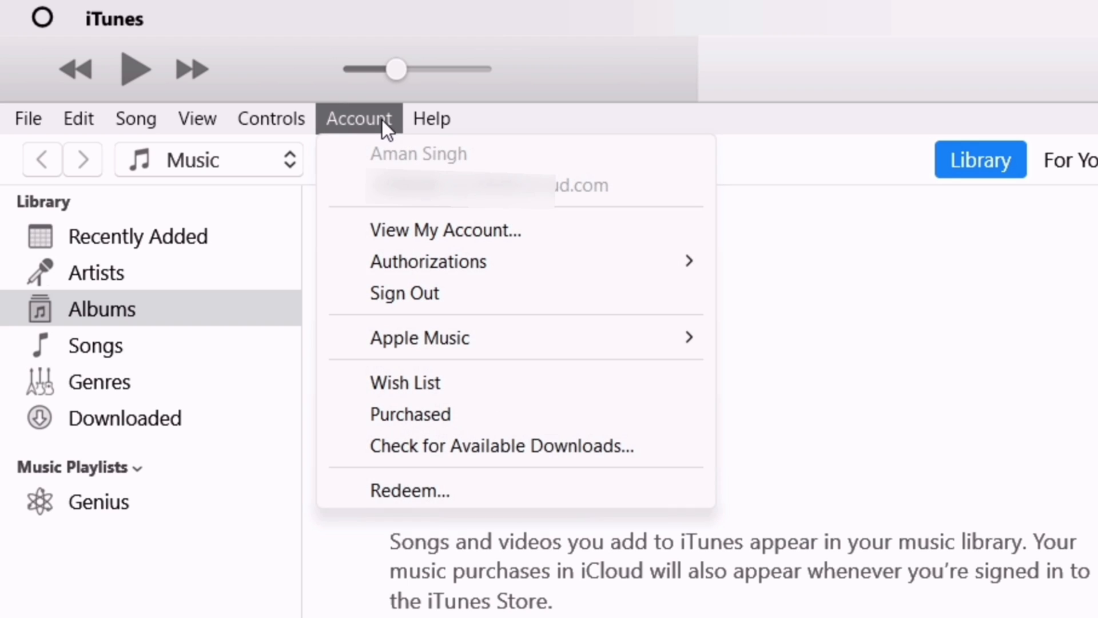
pyautogui.moveTo(428, 261)
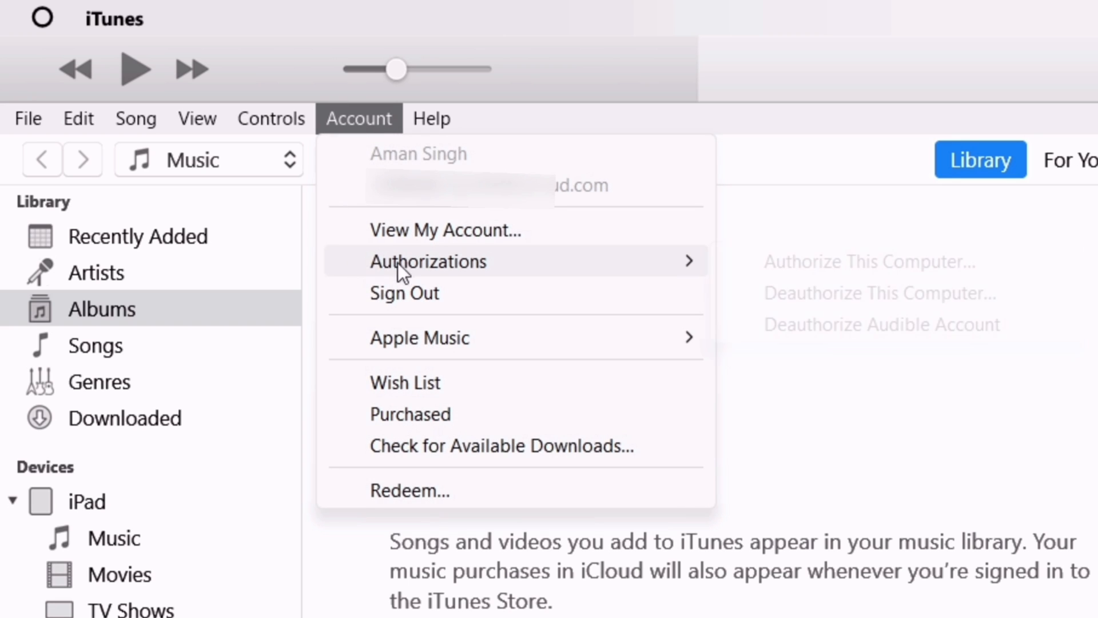
pyautogui.moveTo(428, 260)
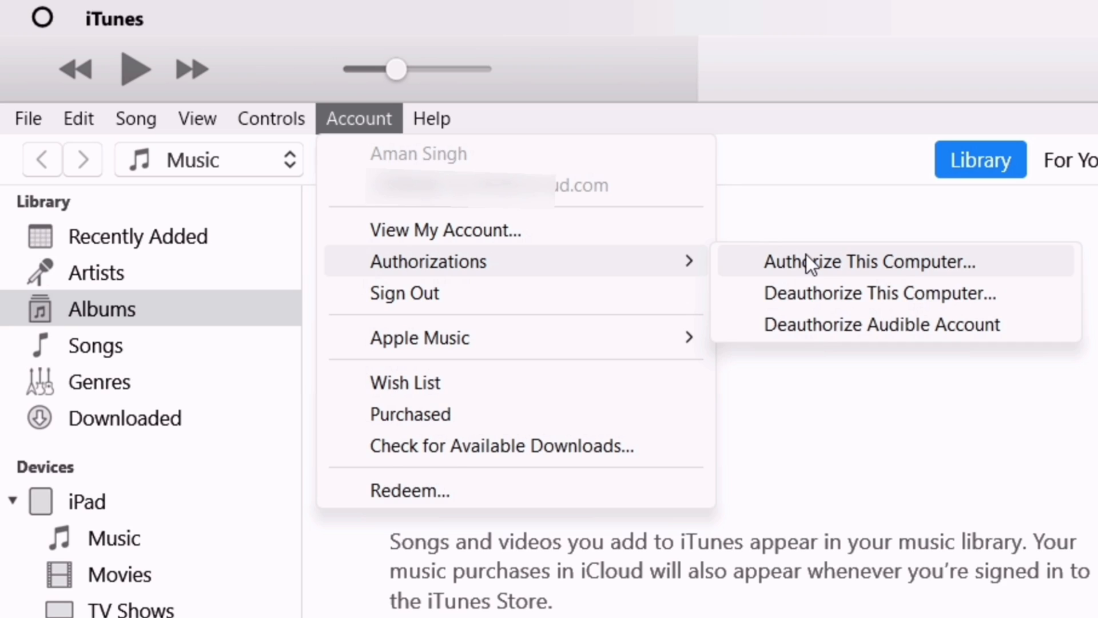
pyautogui.click(868, 261)
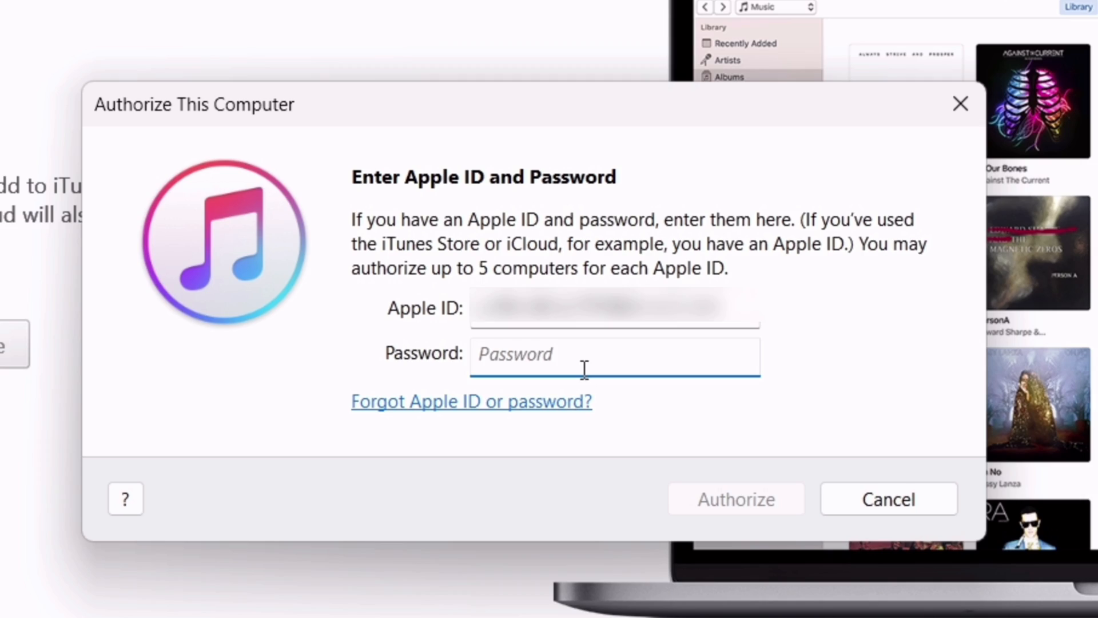
pyautogui.click(736, 499)
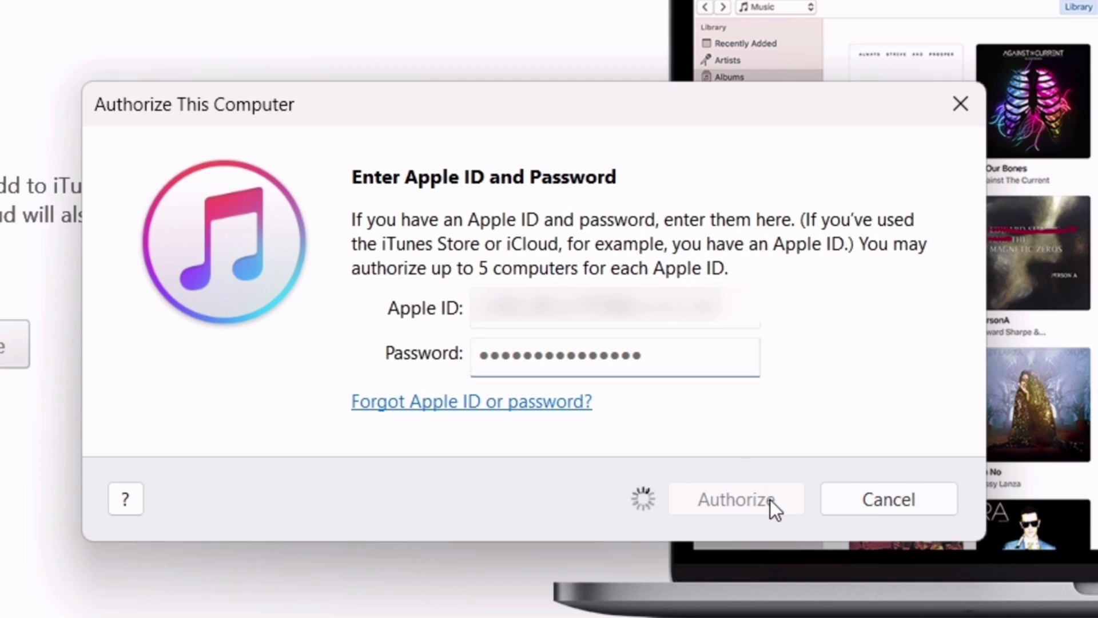
pyautogui.click(736, 499)
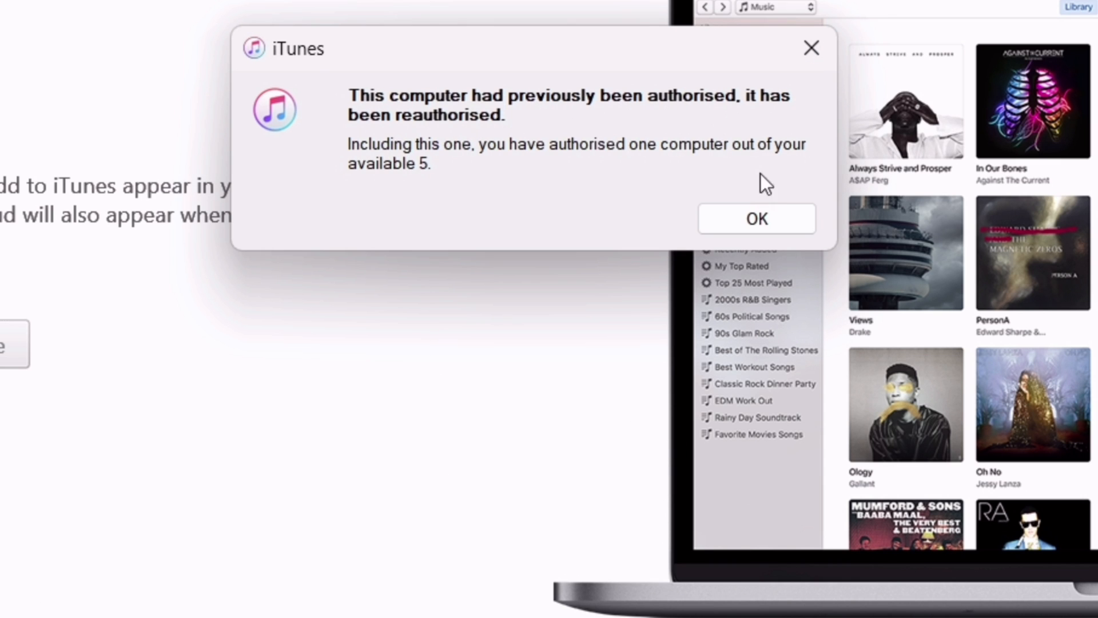
pyautogui.click(756, 218)
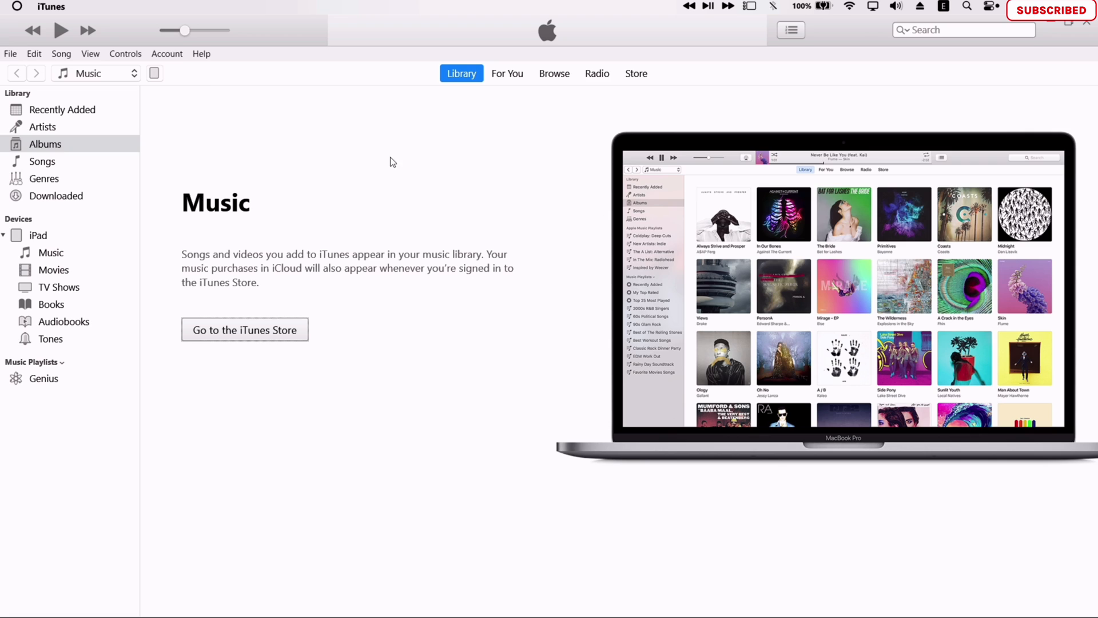
# - Show the connected iPad's summary page and enable syncing over Wi‑Fi
pyautogui.click(37, 235)
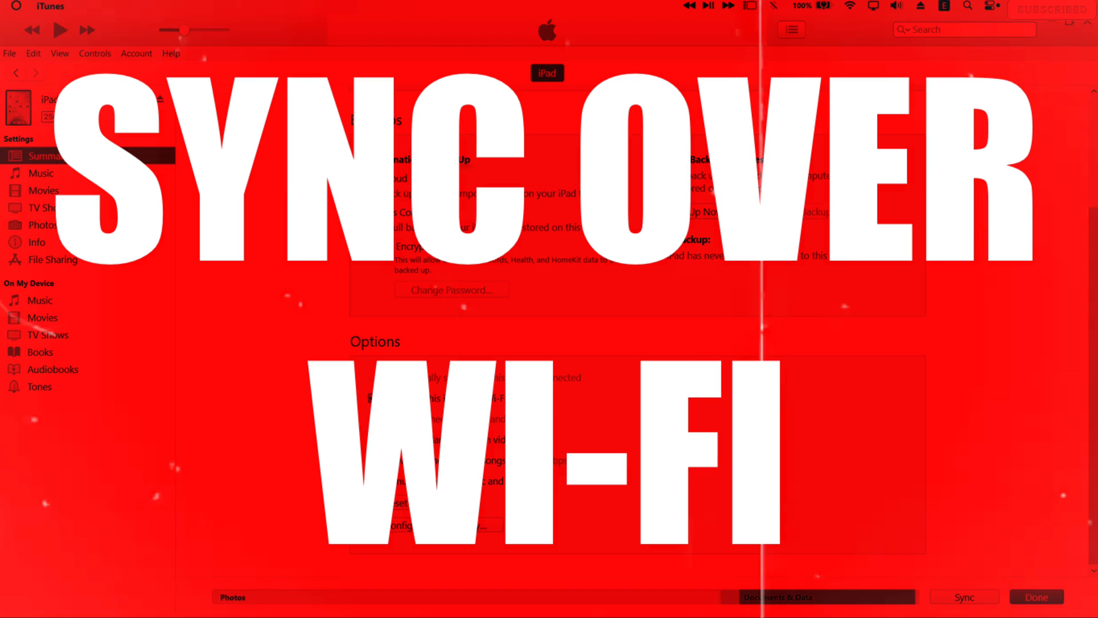
pyautogui.click(373, 399)
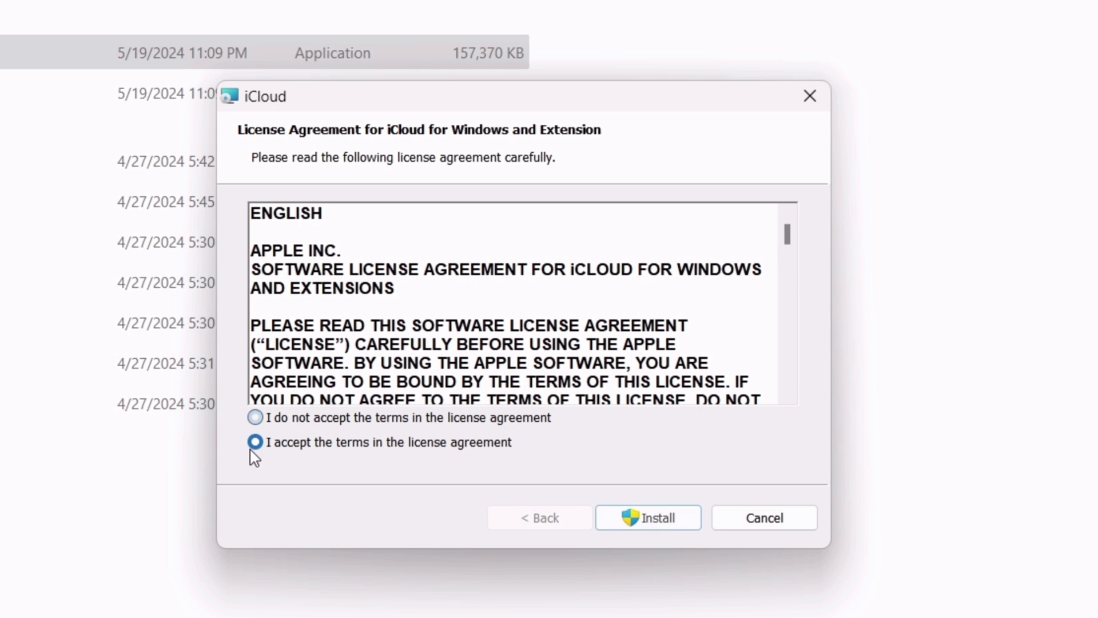
# - Install iCloud for Windows, sign in with the Apple ID password and decline sending diagnostics
pyautogui.click(648, 518)
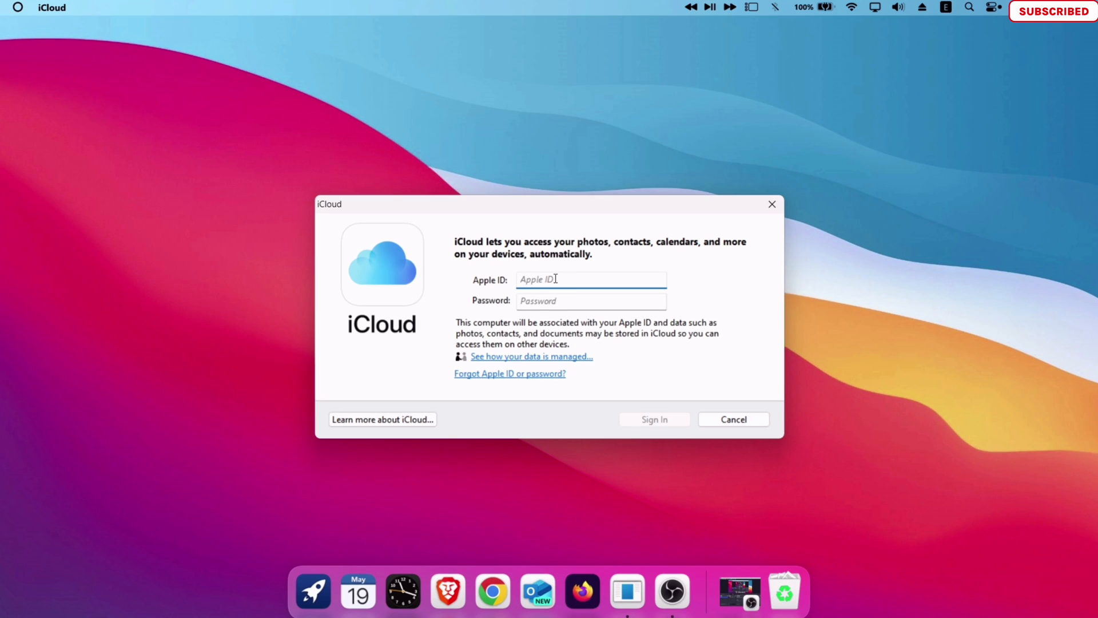
pyautogui.write('password')
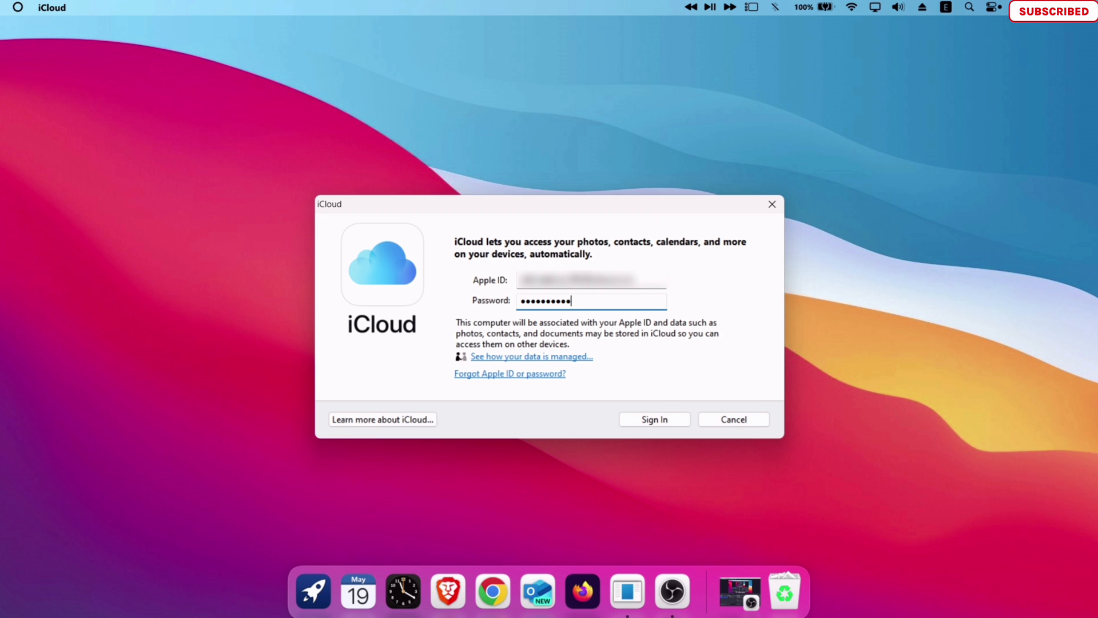
pyautogui.click(653, 419)
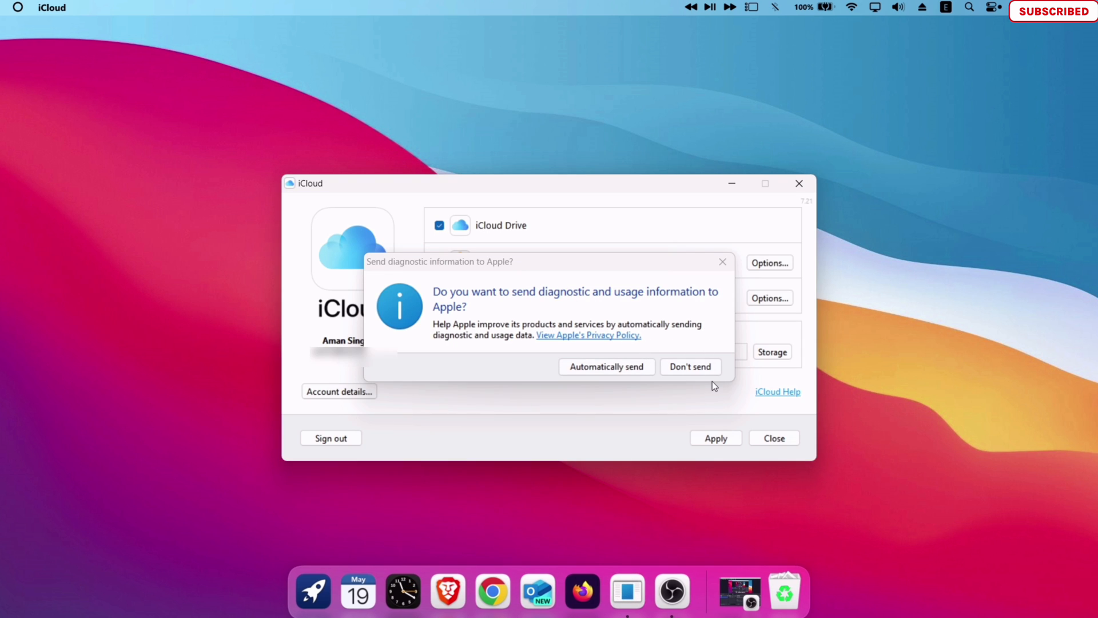
pyautogui.click(690, 366)
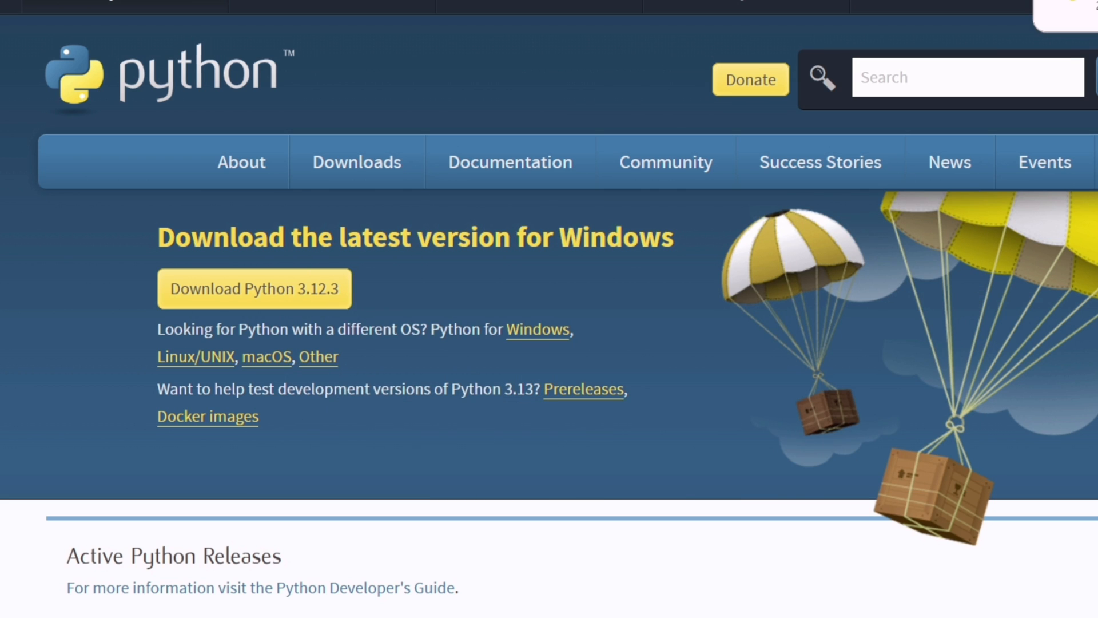
# - Download the Python 3.12.3 Windows installer from python.org
pyautogui.click(1030, 62)
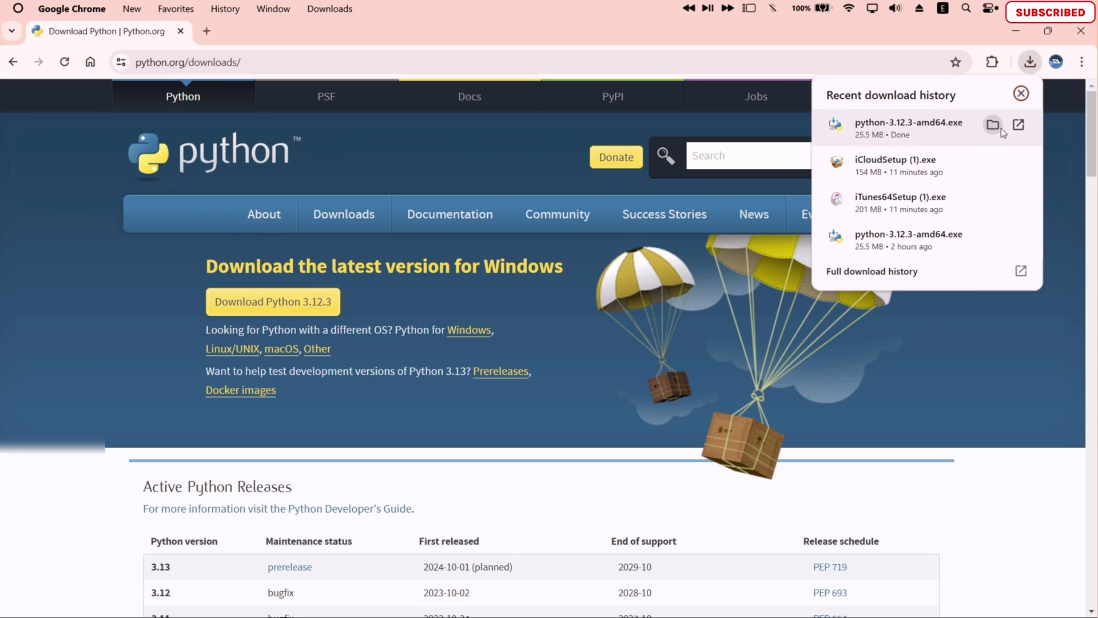
# - Run python-3.12.3-amd64.exe from Downloads and choose Upgrade Now over the existing install
pyautogui.click(993, 125)
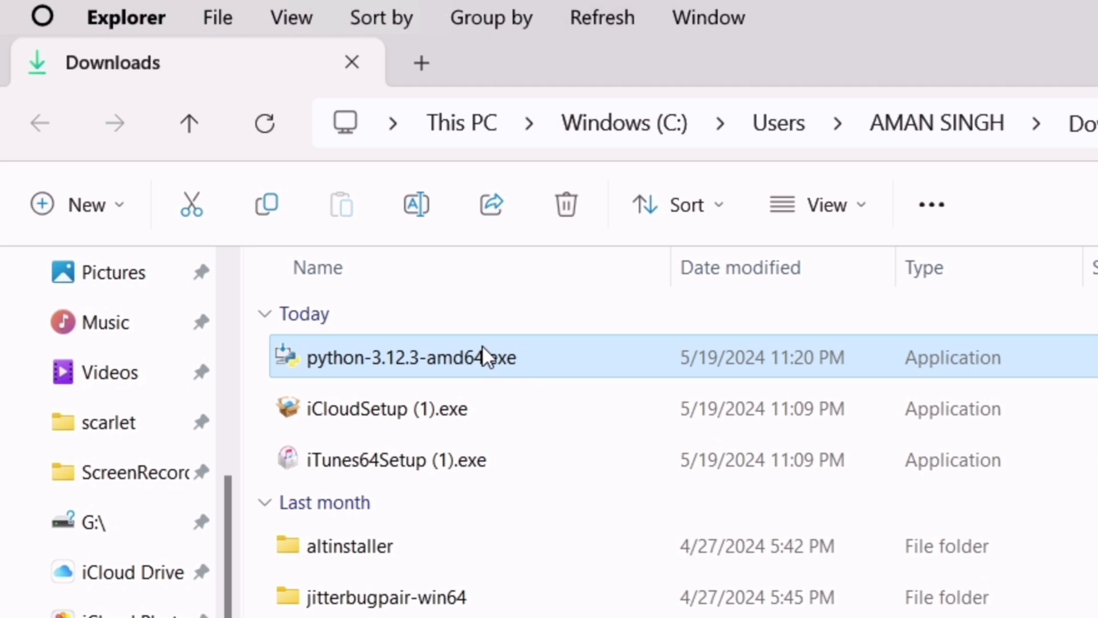
pyautogui.doubleClick(409, 356)
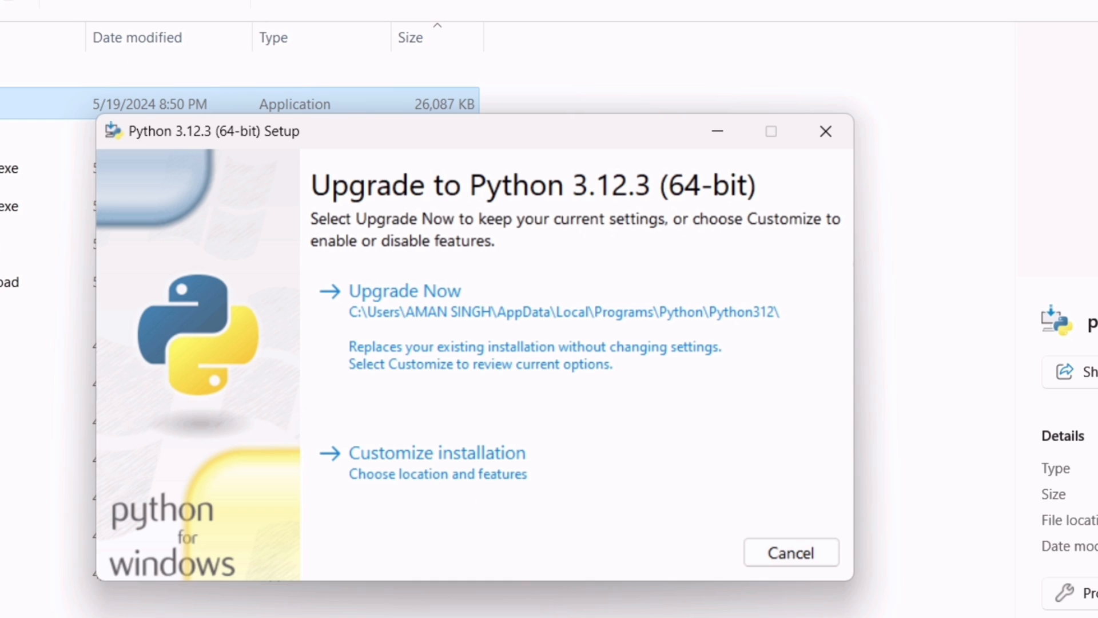
pyautogui.click(404, 290)
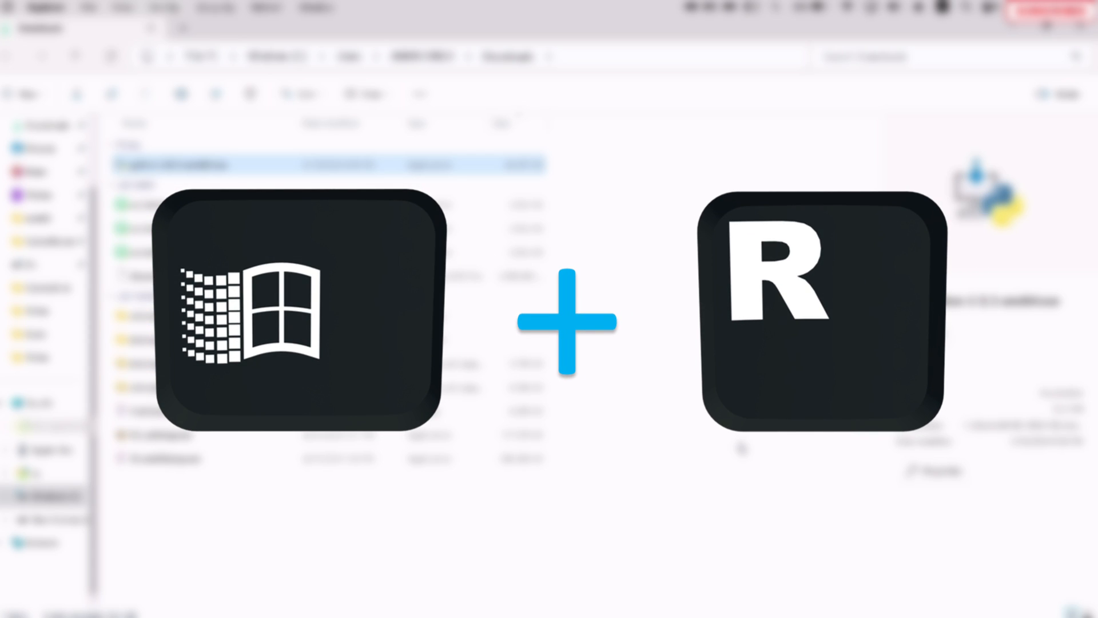
# - Launch a Command Prompt window through the Win+R Run dialog with cmd
pyautogui.press('Win+r')
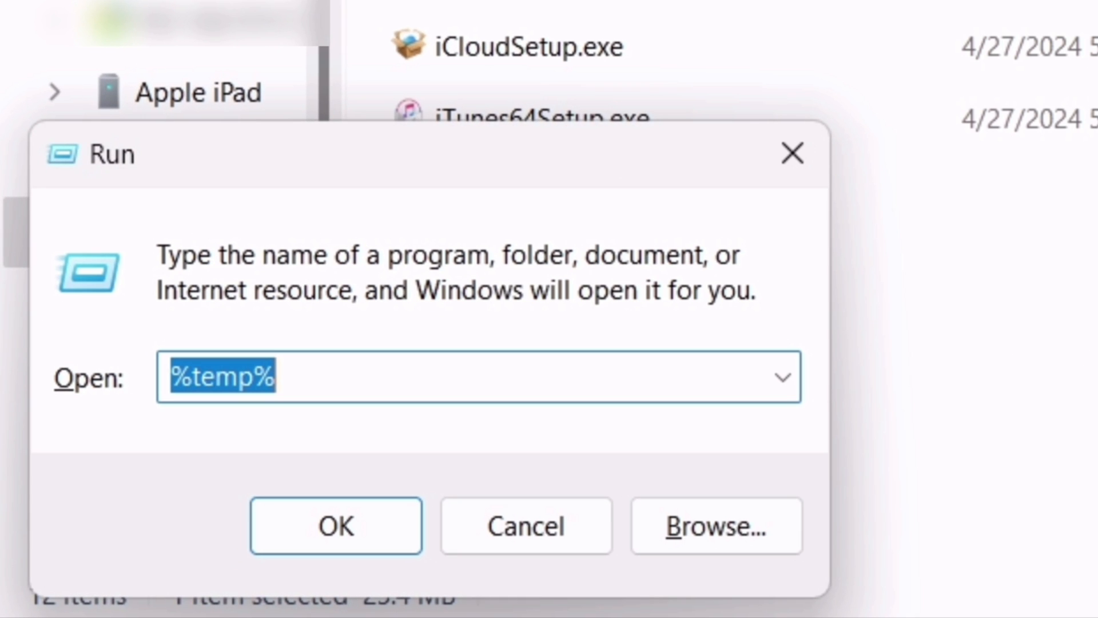
pyautogui.write('cmd')
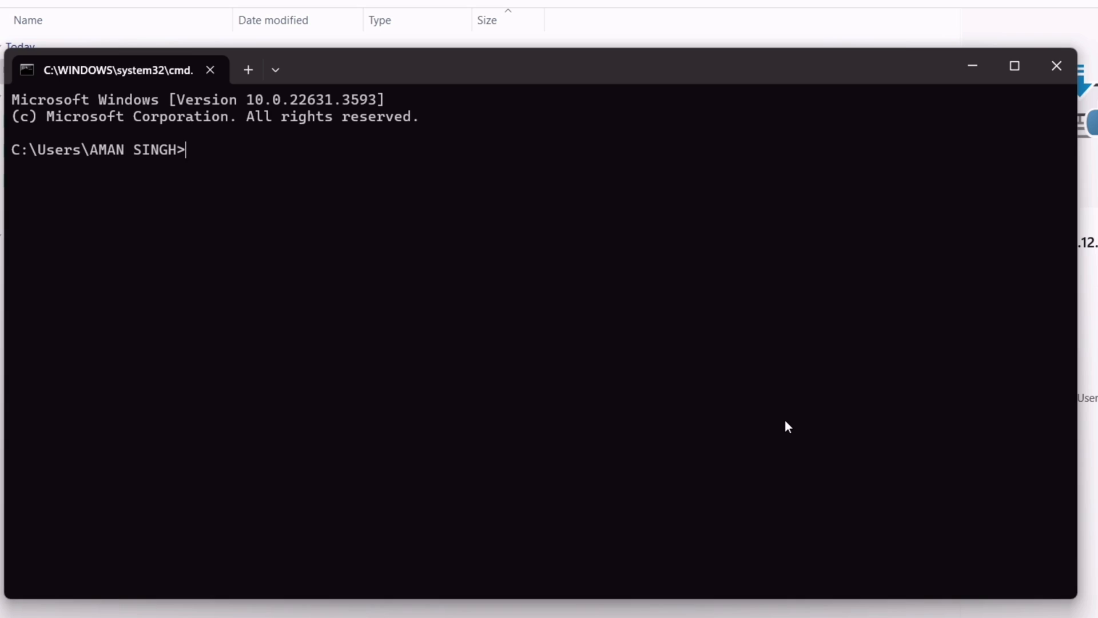
pyautogui.write('p')
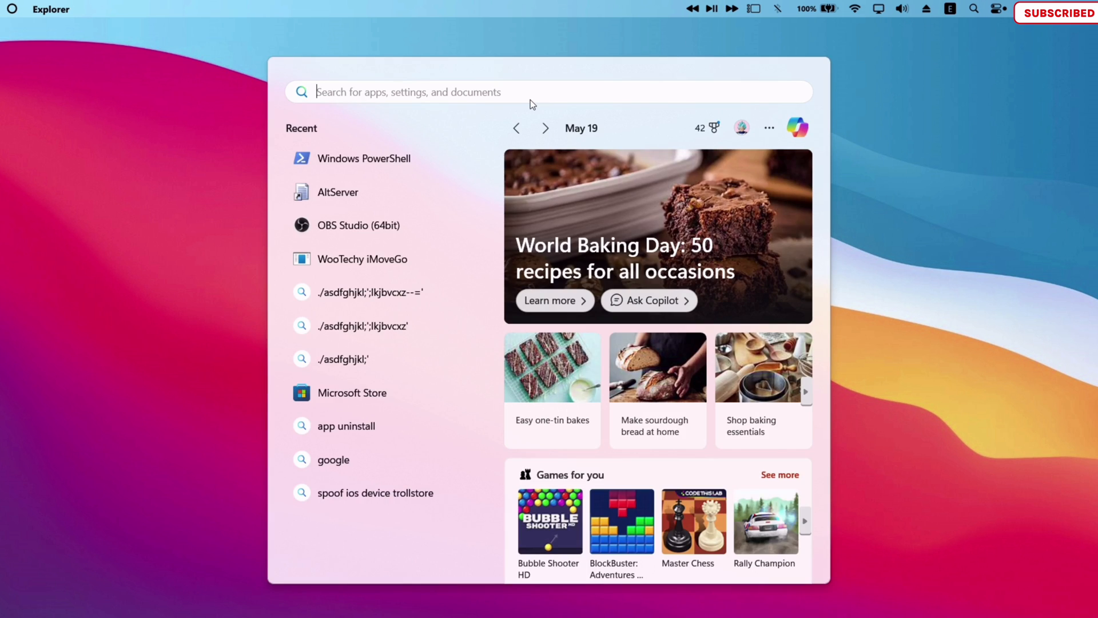
# - Launch Windows PowerShell from the Start menu search
pyautogui.write('powershe')
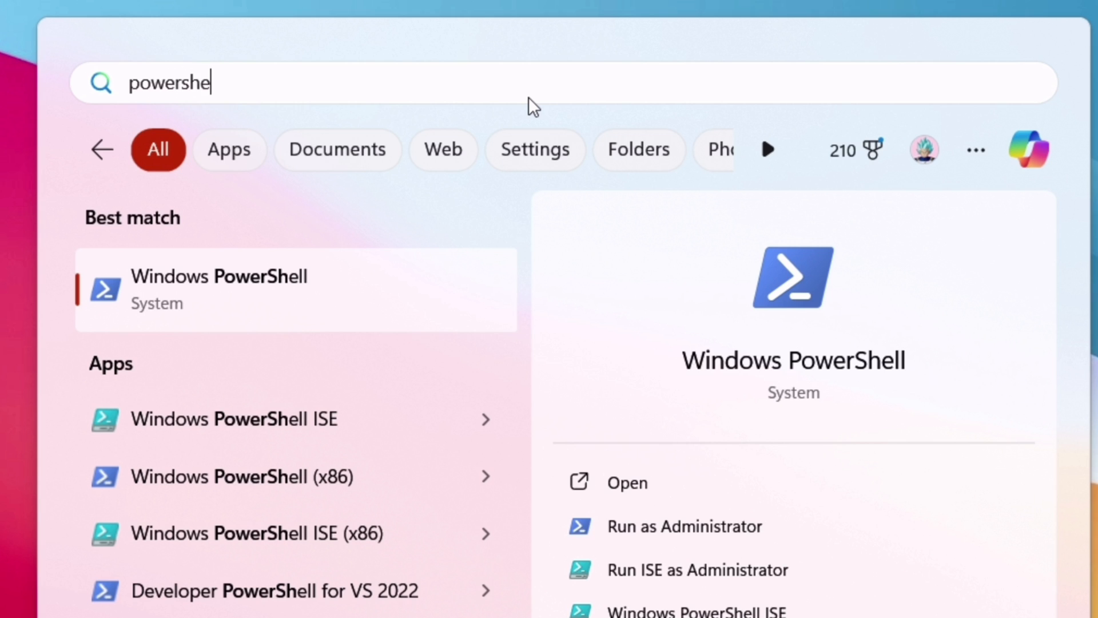
pyautogui.scroll(-3)
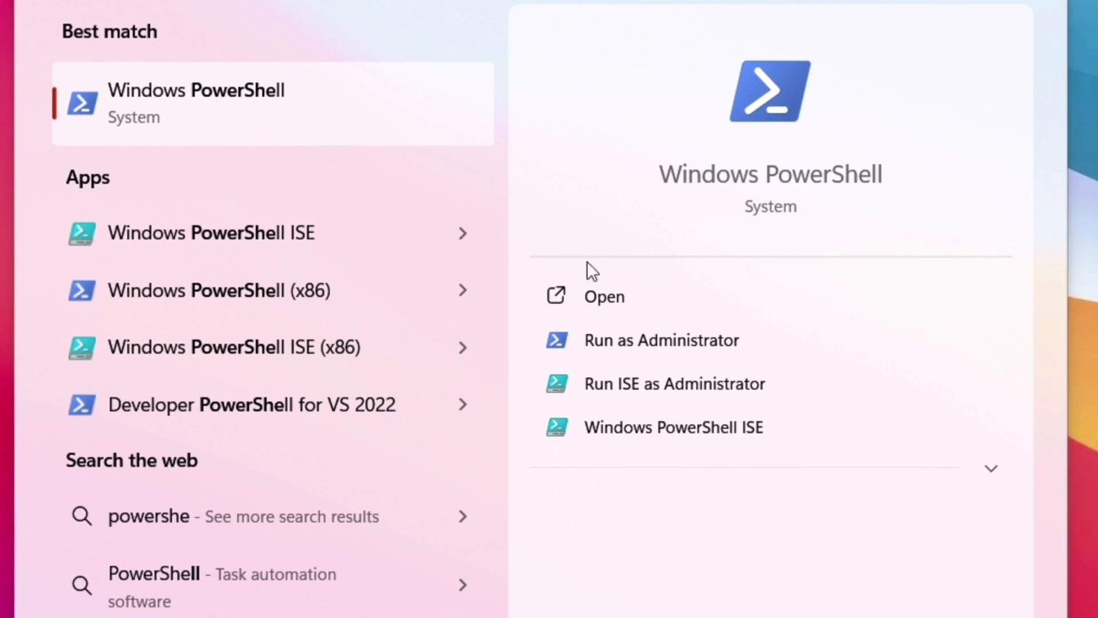
pyautogui.click(602, 295)
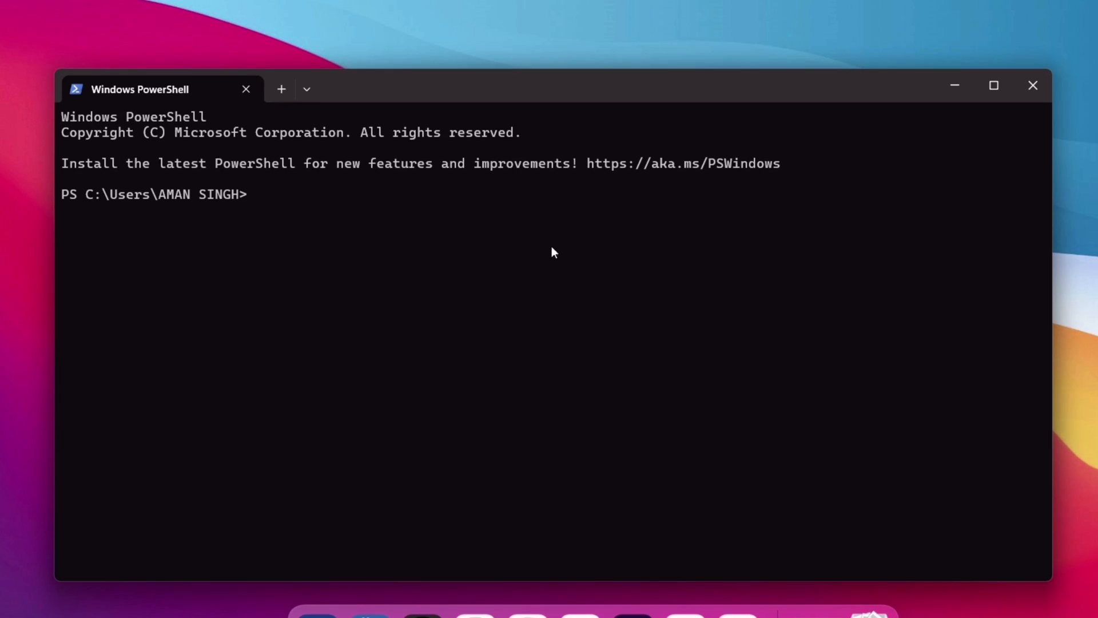
pyautogui.moveTo(363, 266)
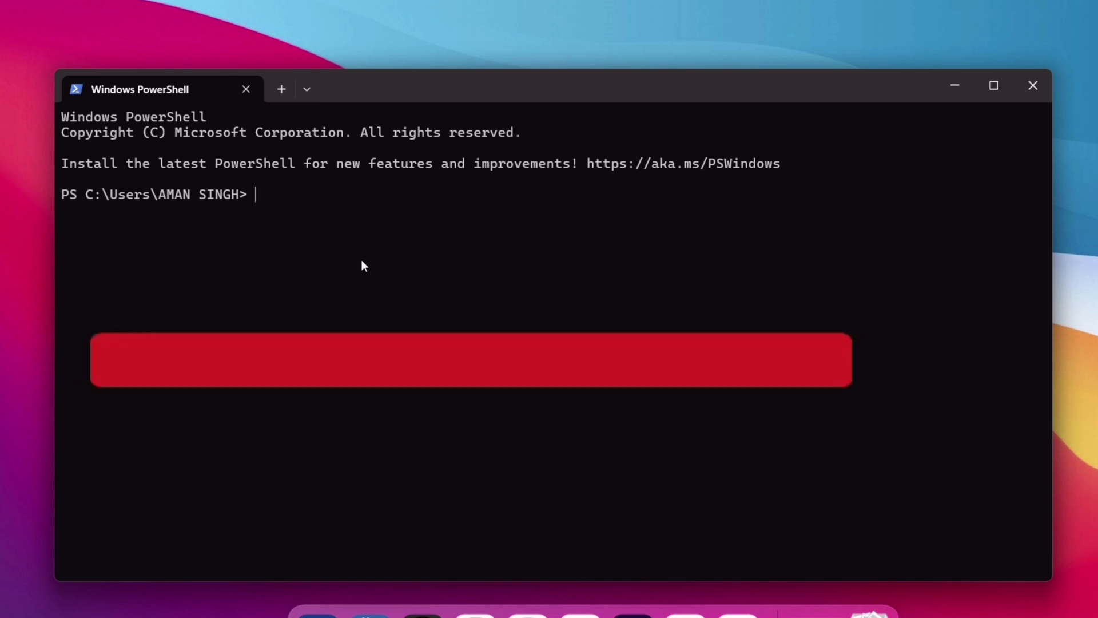
# - Enter the command pip3 install --upgrade SideJITServer at the PowerShell prompt
pyautogui.write('pip3')
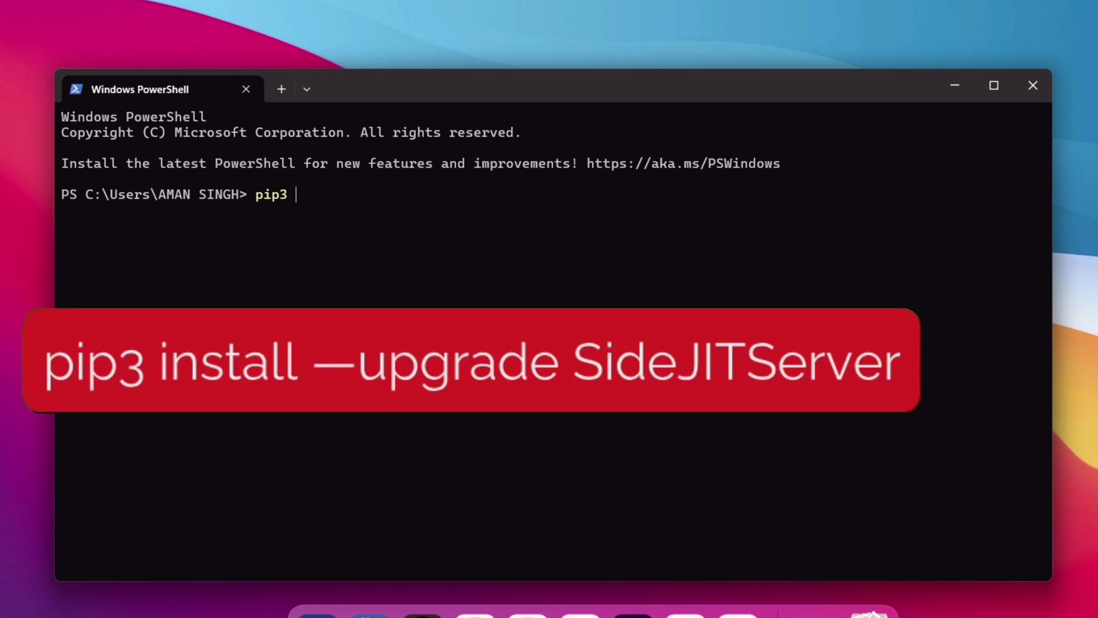
pyautogui.write('install --')
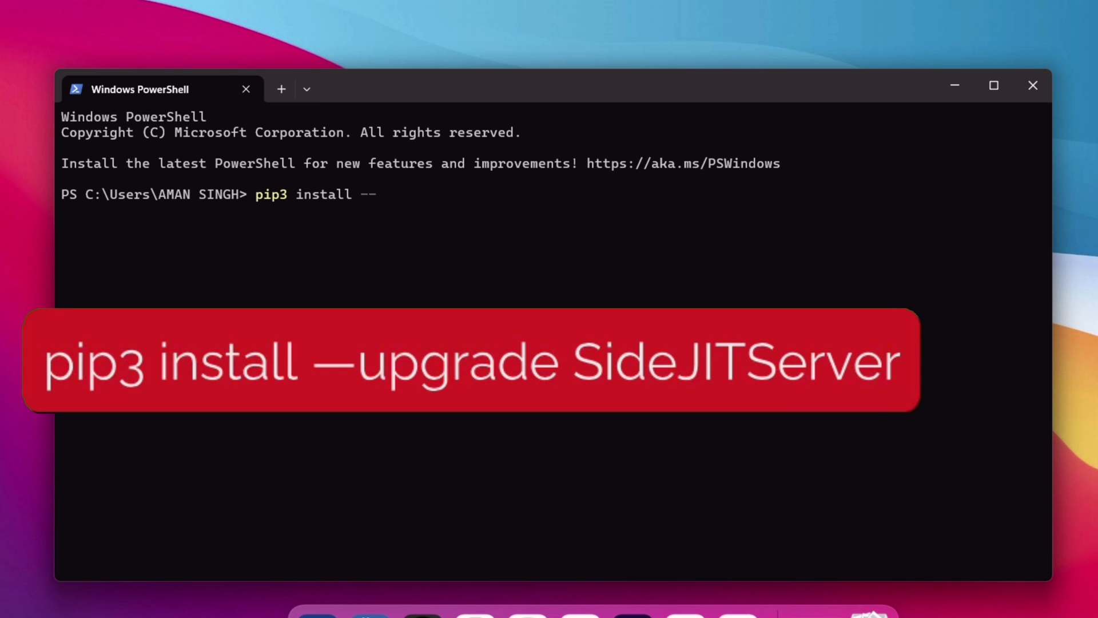
pyautogui.write('upgrade')
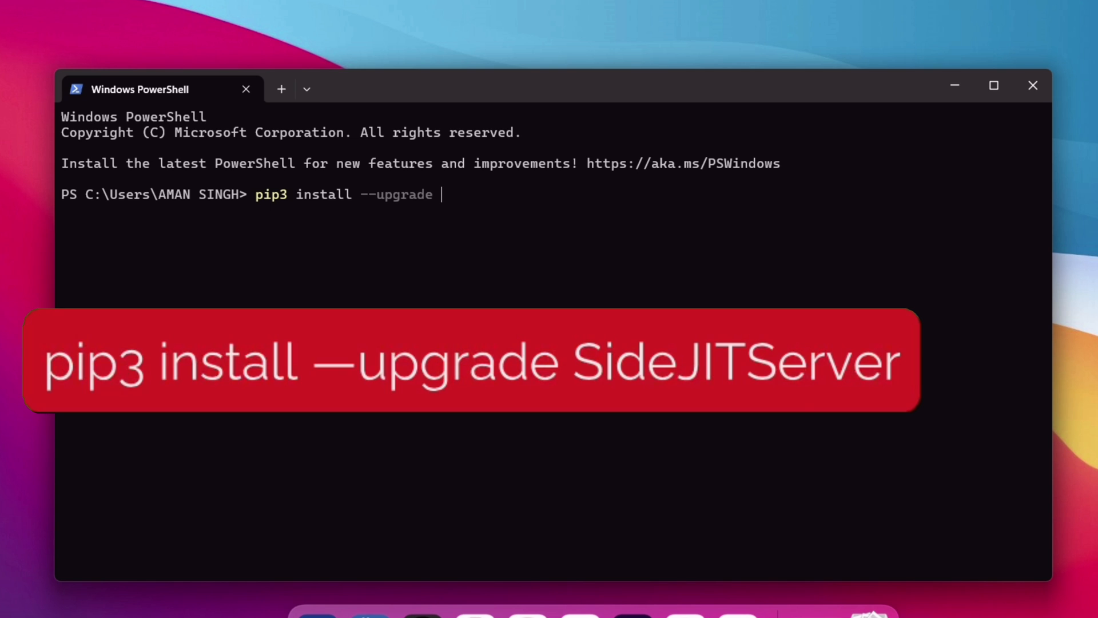
pyautogui.write('SideJI')
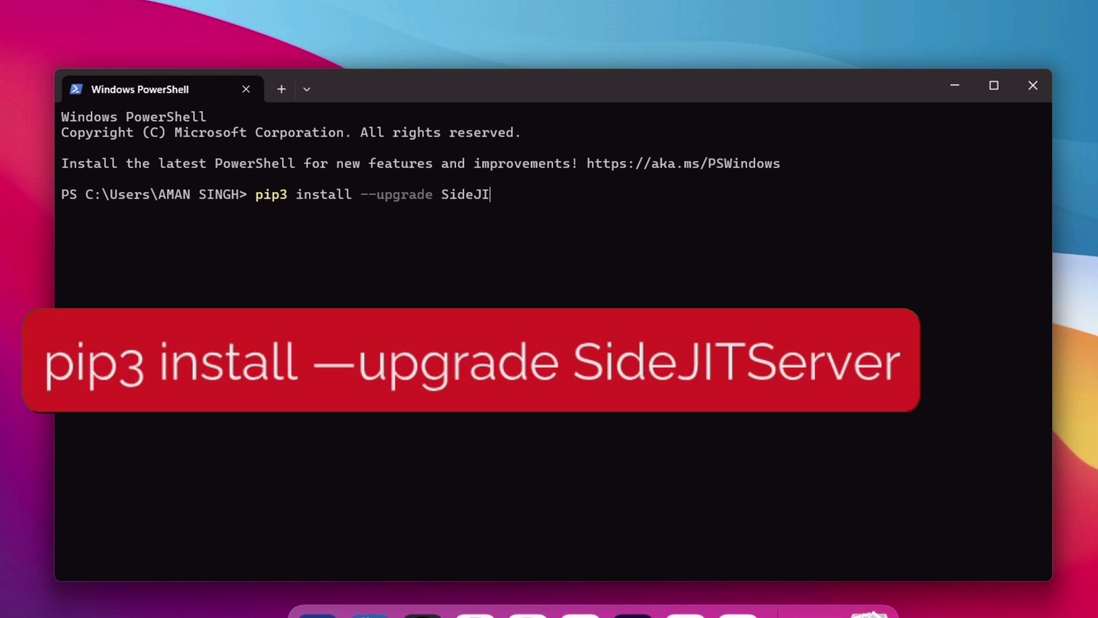
pyautogui.write('TServe')
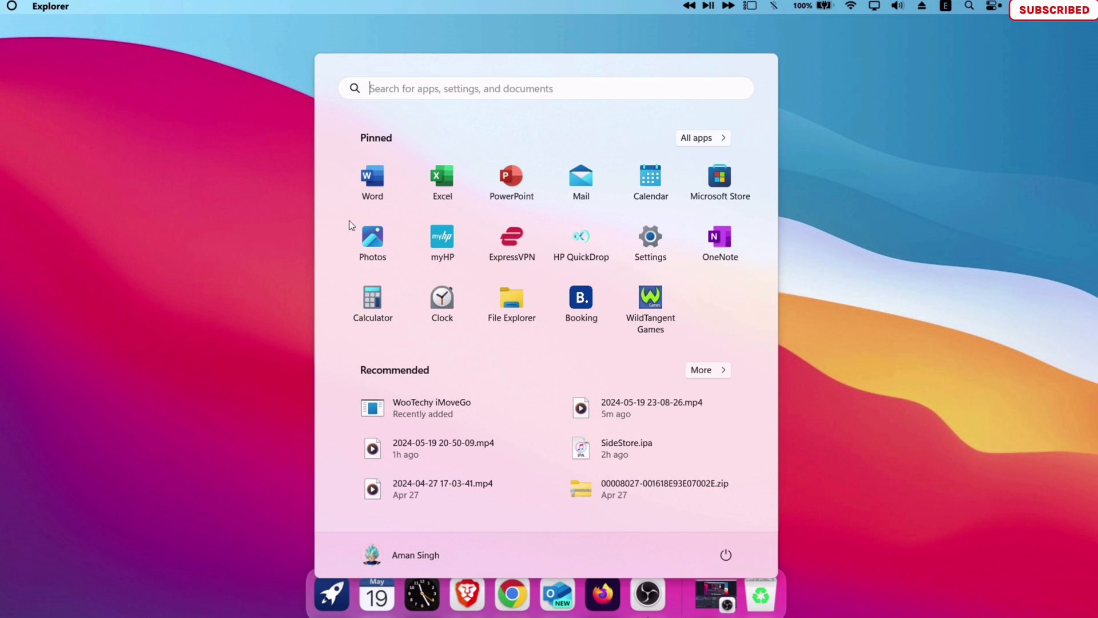
# - Launch Windows PowerShell as Administrator from the Start menu
pyautogui.write('pow')
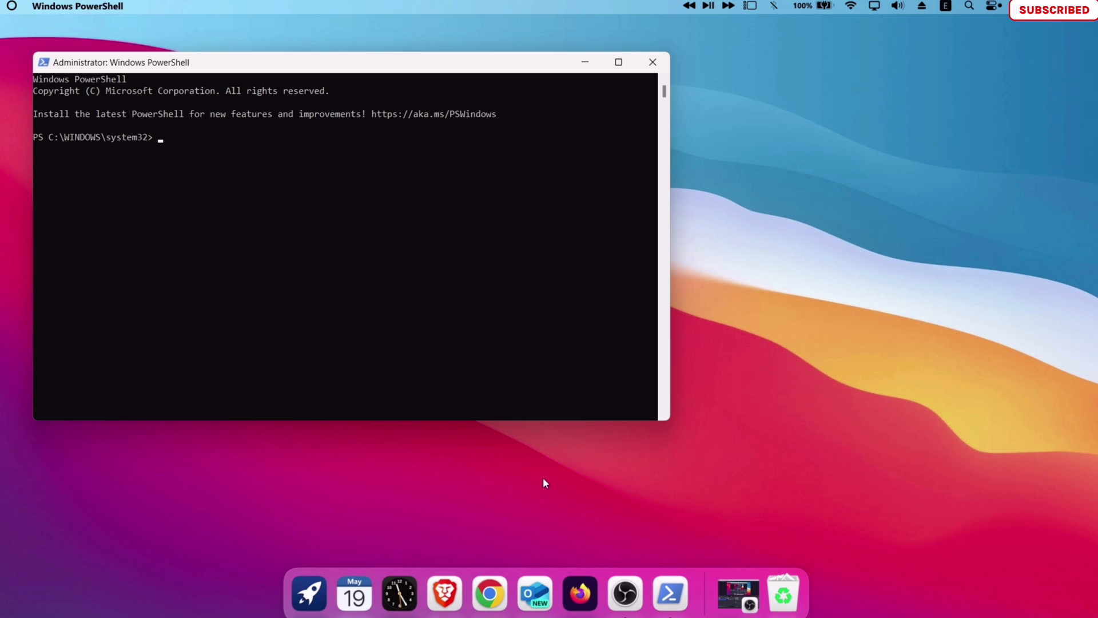
pyautogui.click(617, 62)
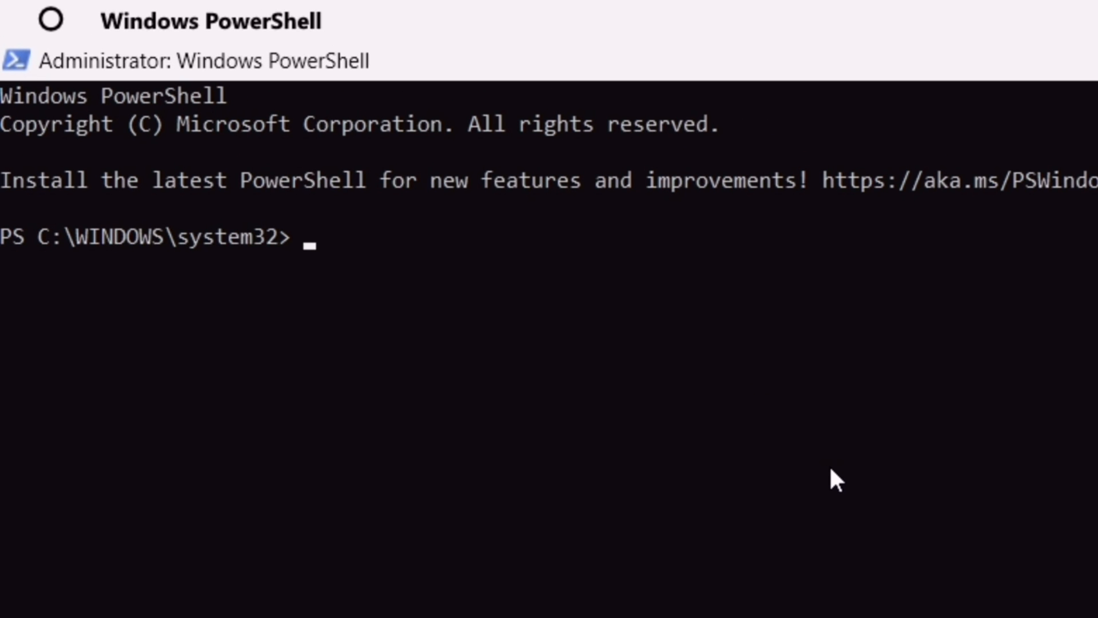
# - Run SideJITServer.exe -y and answer y to pair with the detected iPad
pyautogui.write('Side')
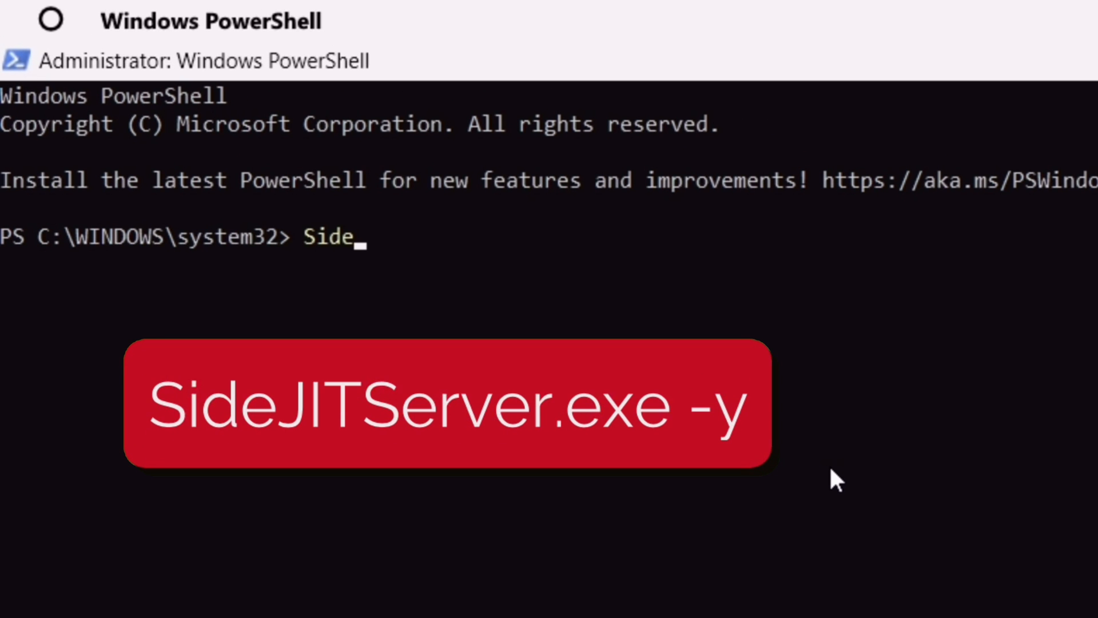
pyautogui.write('JITSe')
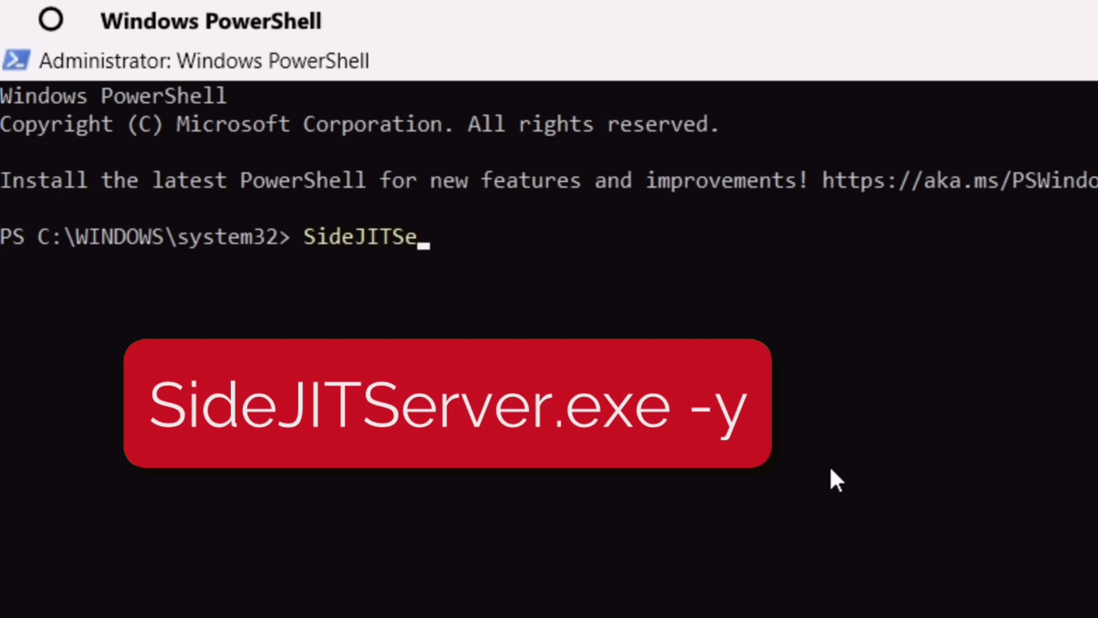
pyautogui.write('rver')
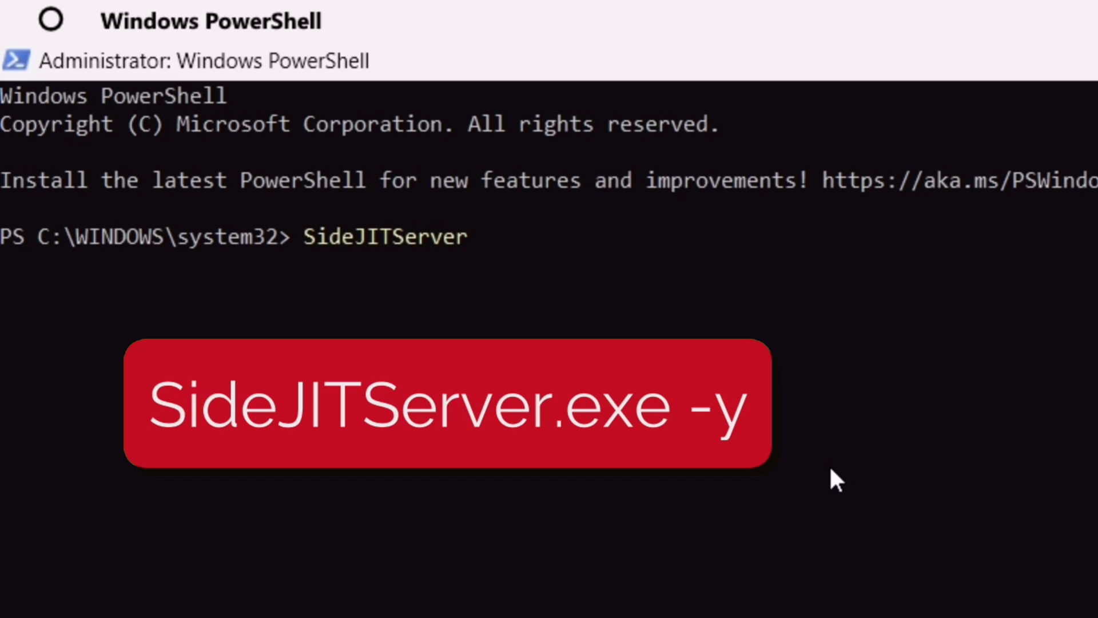
pyautogui.write('.exe')
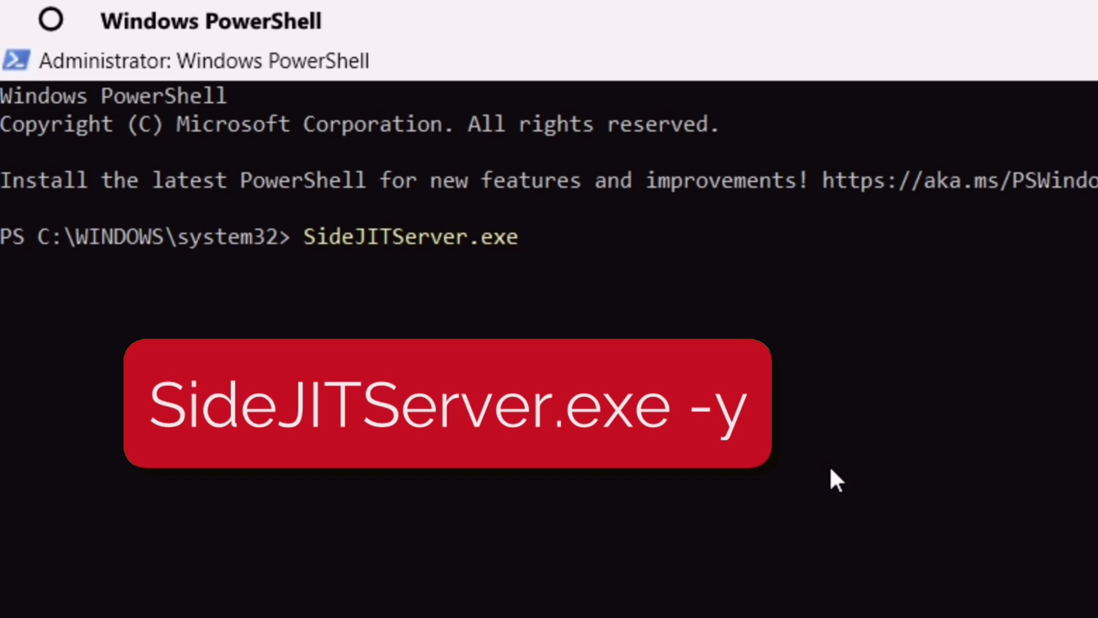
pyautogui.write('-y')
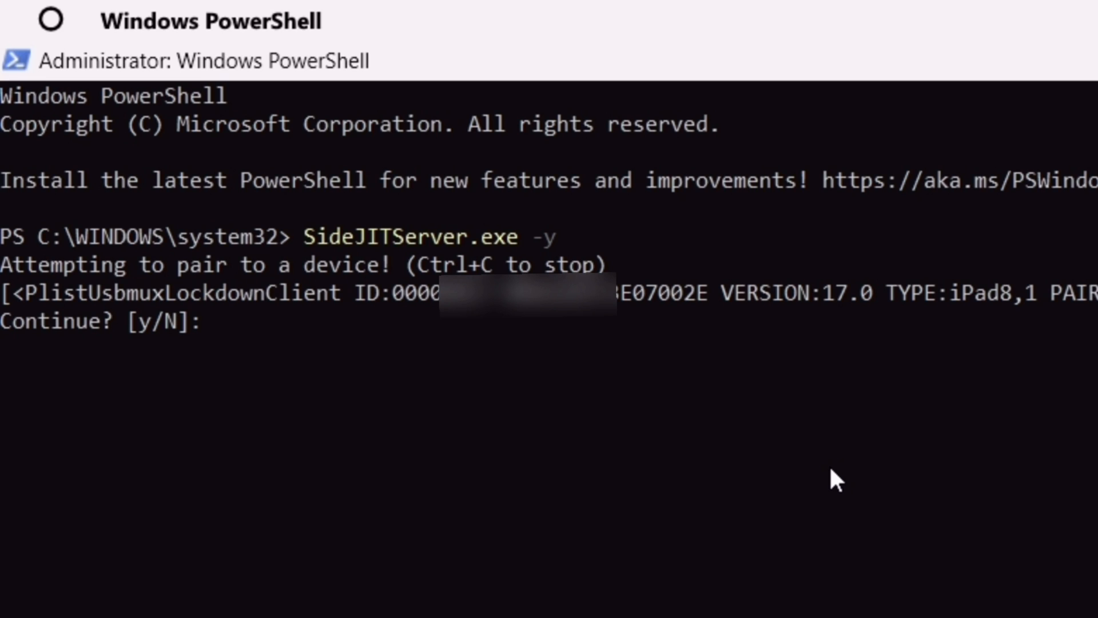
pyautogui.write('y')
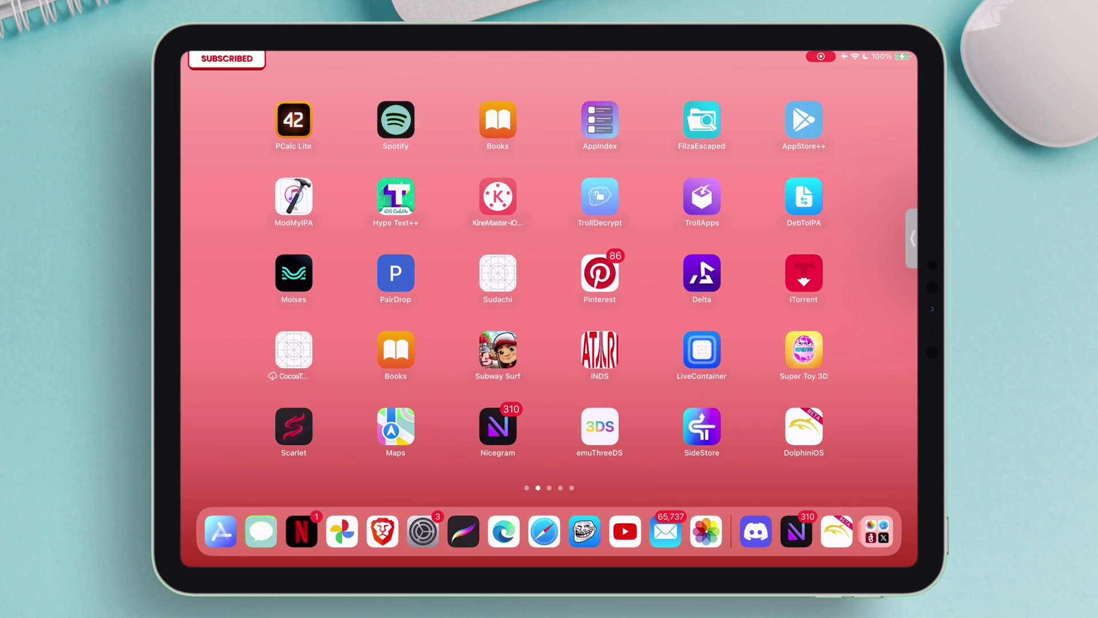
# - Search Safari for sidejitserver github, open the repository README and follow its SideJIT shortcut install link
pyautogui.click(542, 531)
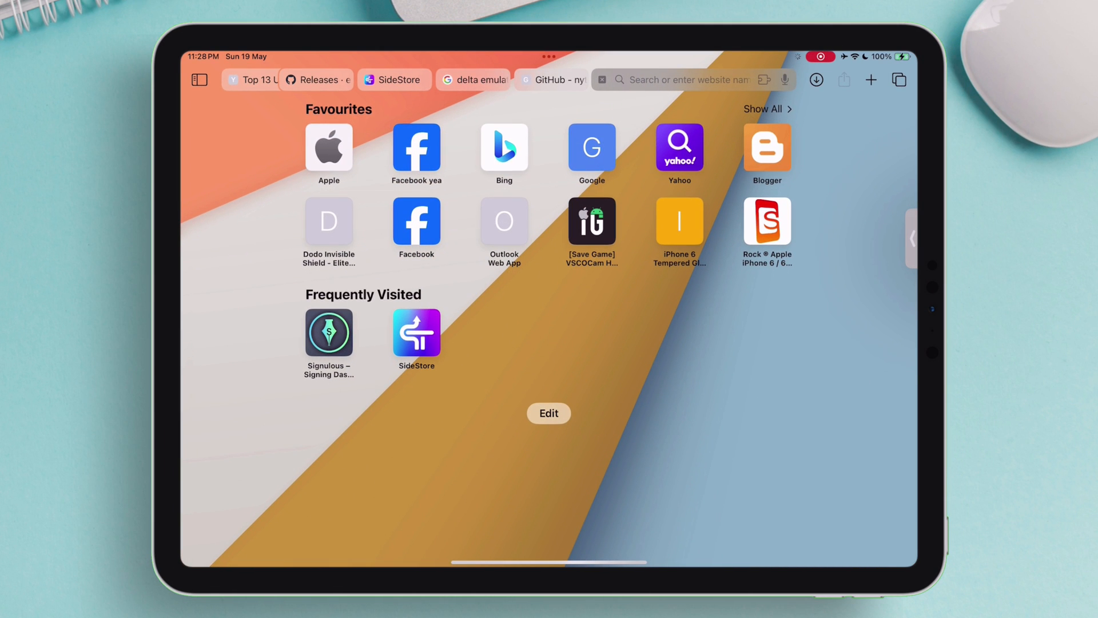
pyautogui.write('s')
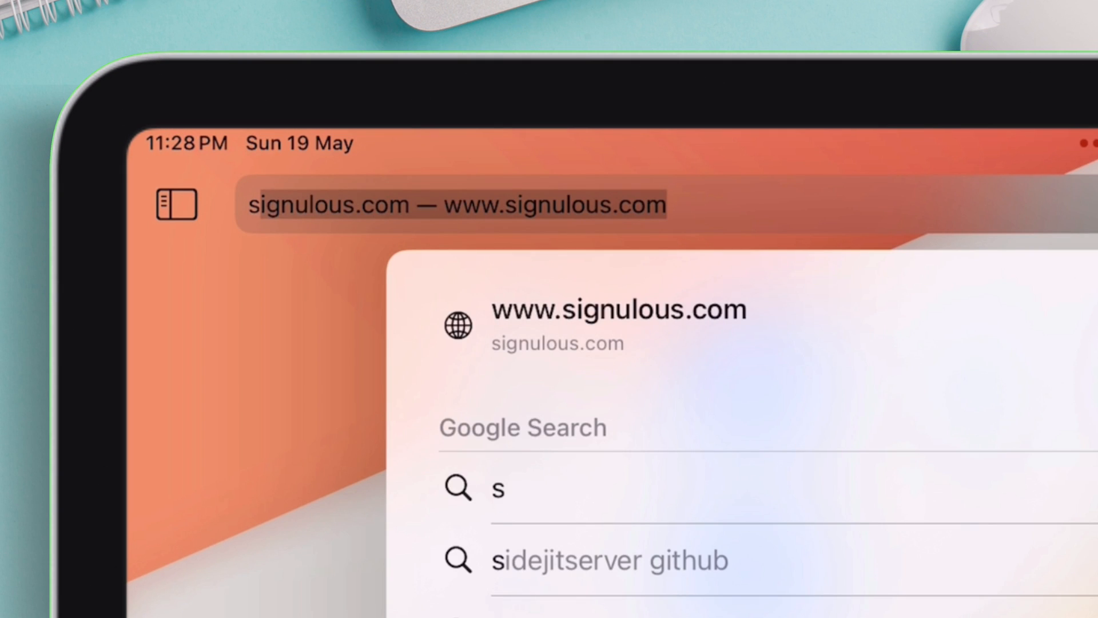
pyautogui.write('idejitserver')
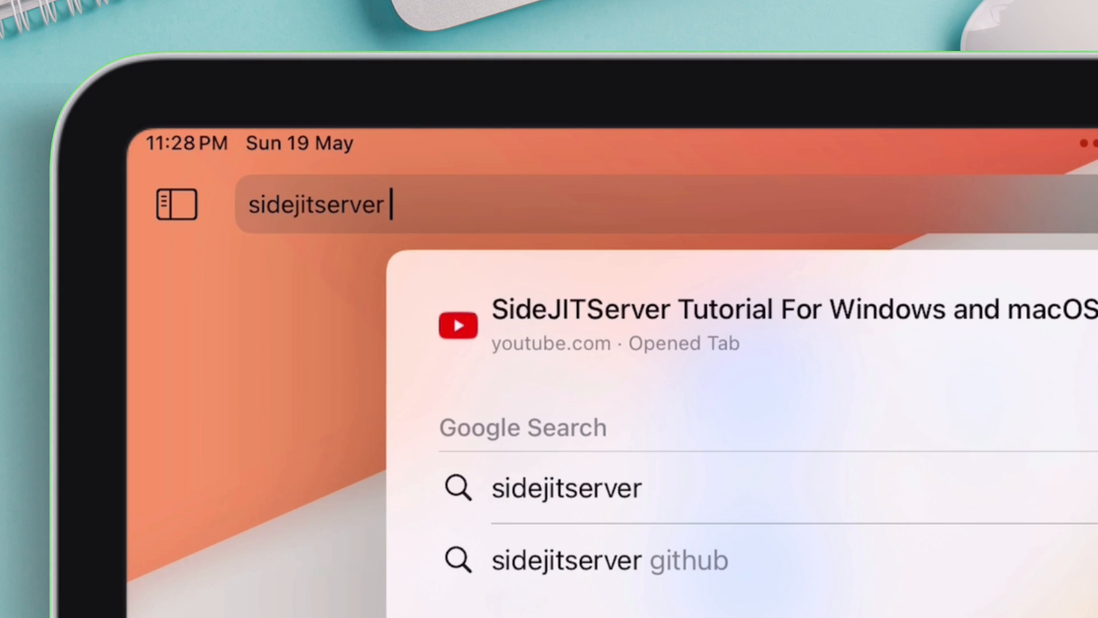
pyautogui.click(568, 559)
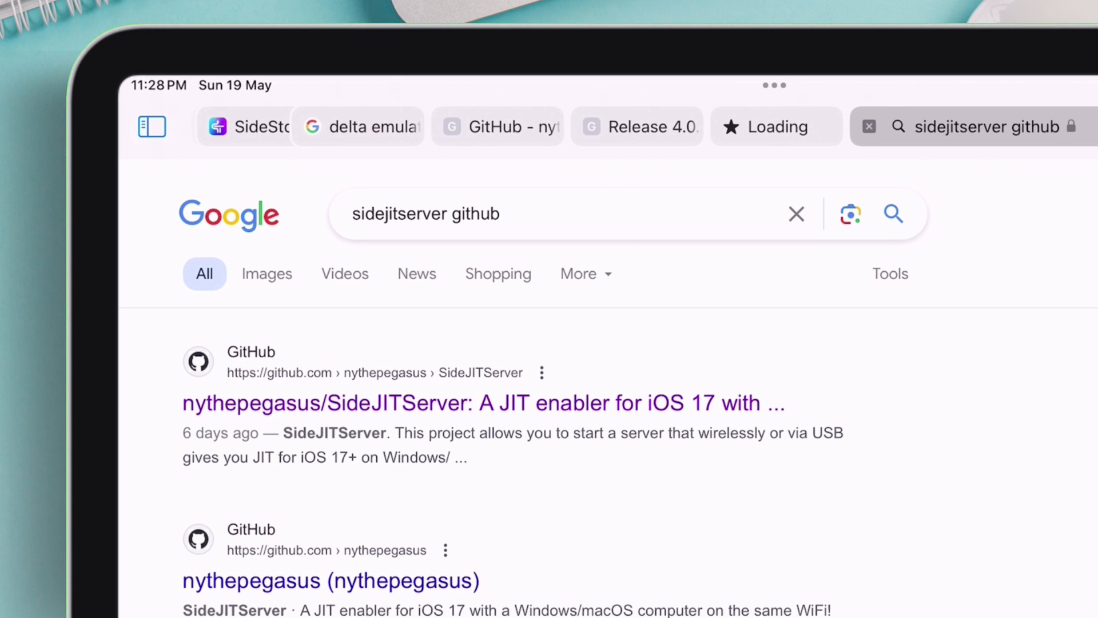
pyautogui.click(483, 403)
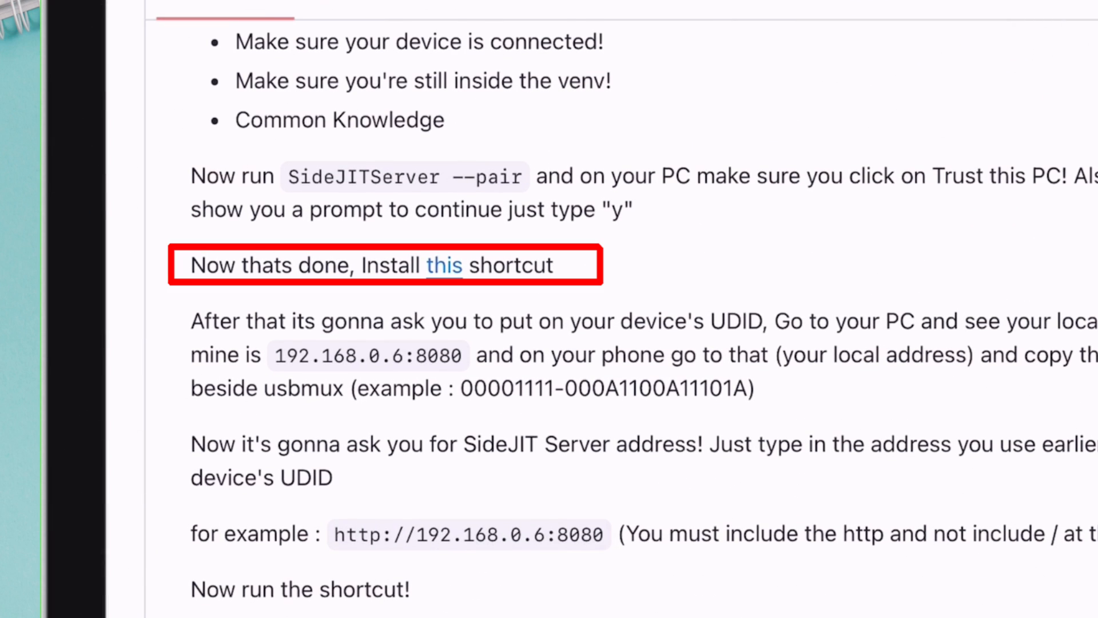
pyautogui.click(444, 264)
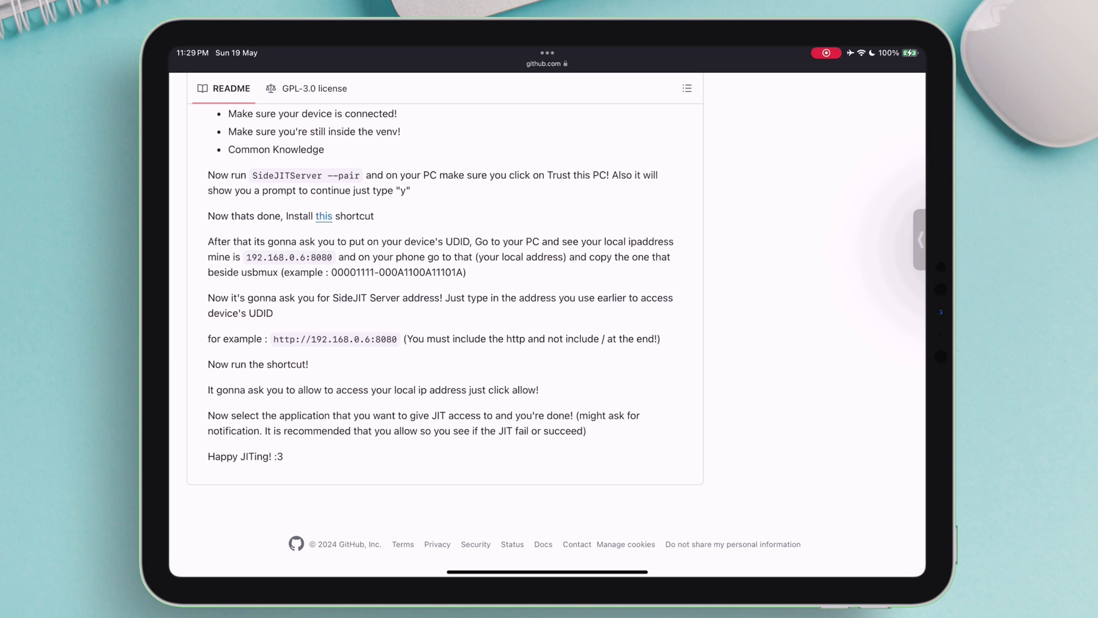
# - Install the SideJIT shortcut from the readme link and enter the device UDID
pyautogui.click(323, 216)
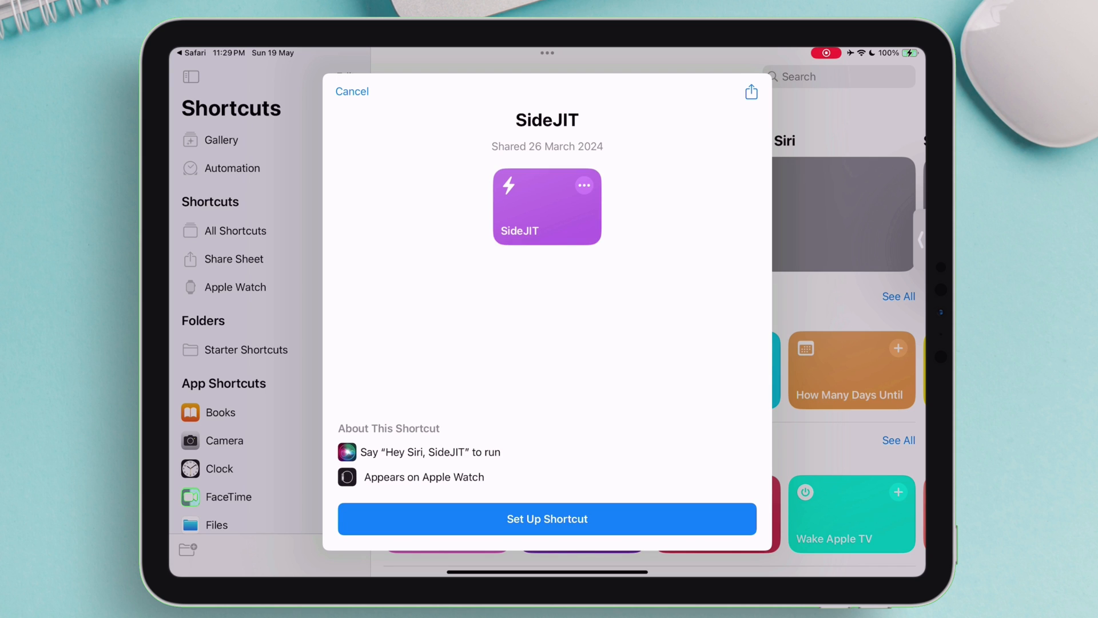
pyautogui.click(547, 518)
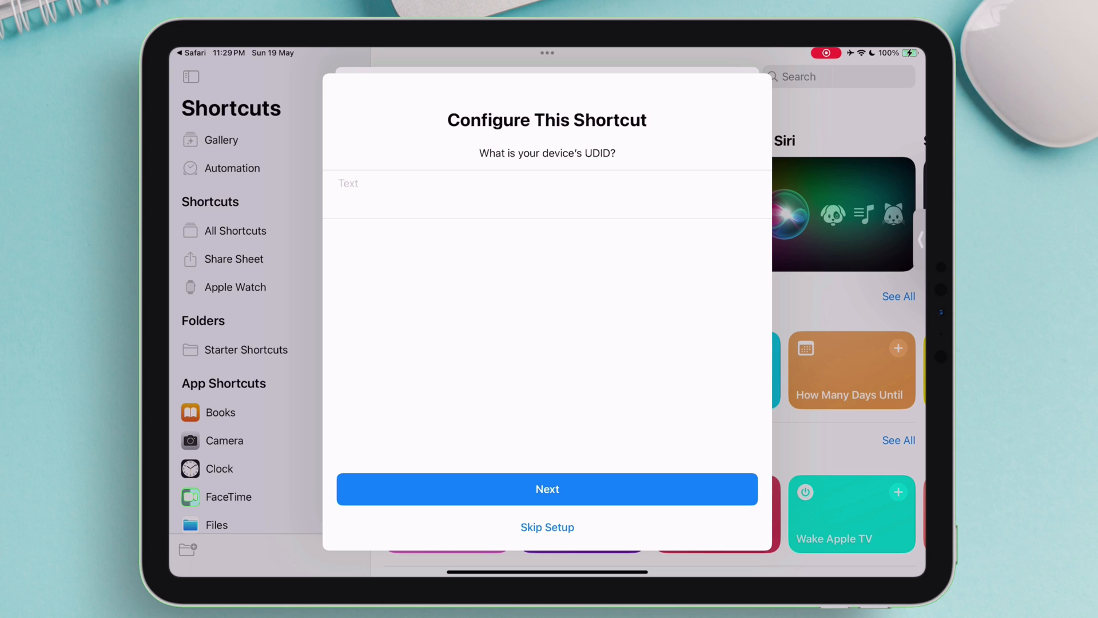
pyautogui.click(547, 183)
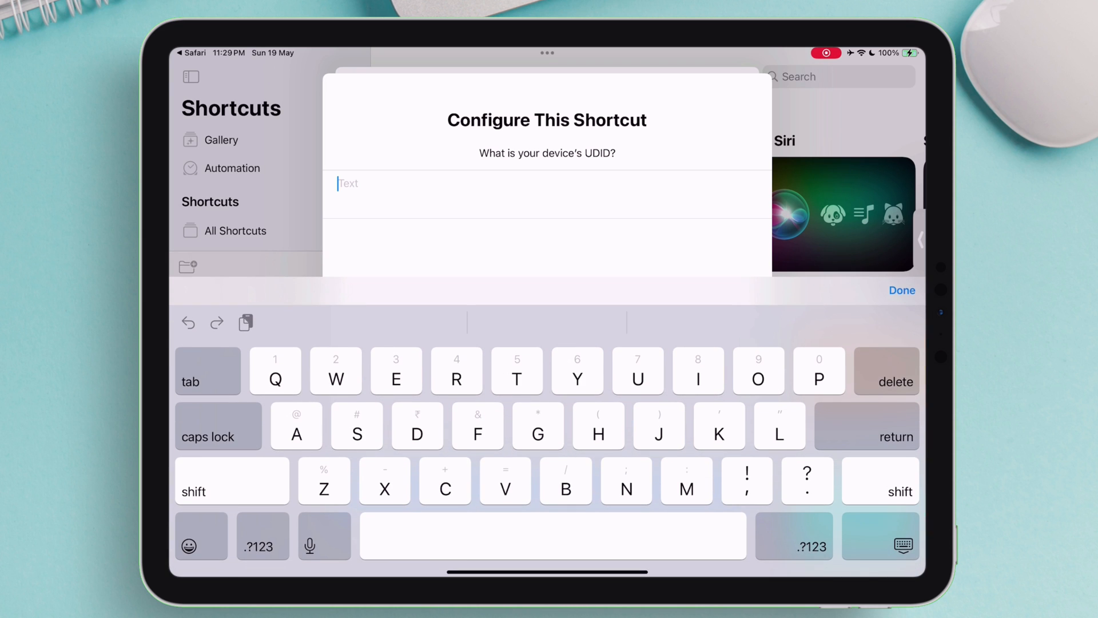
pyautogui.write('00008027-001618E93E07002E')
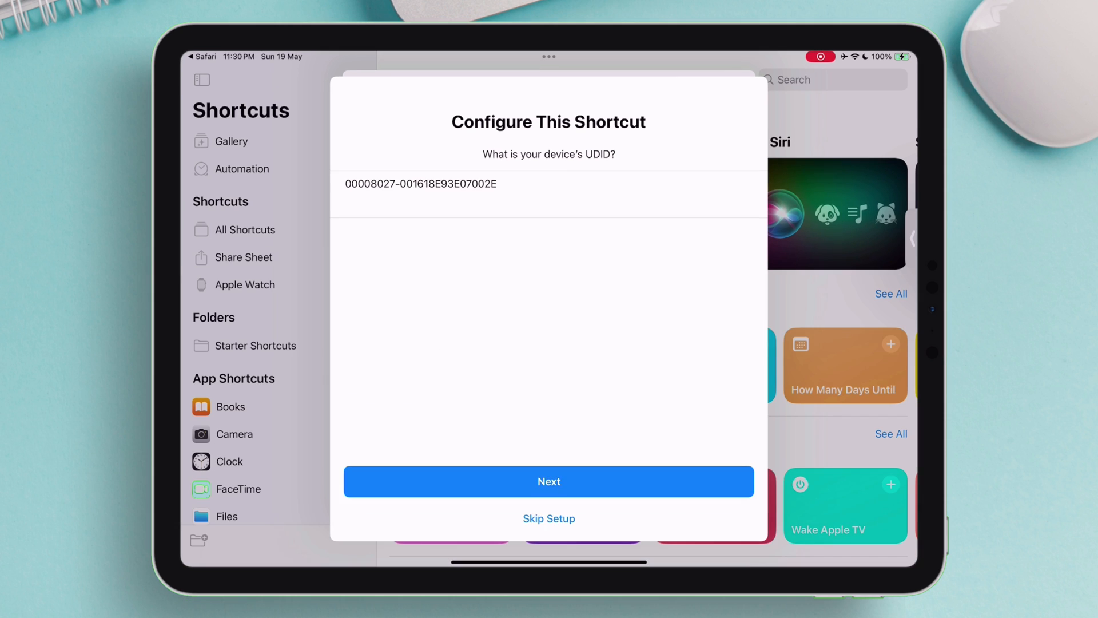
pyautogui.click(548, 482)
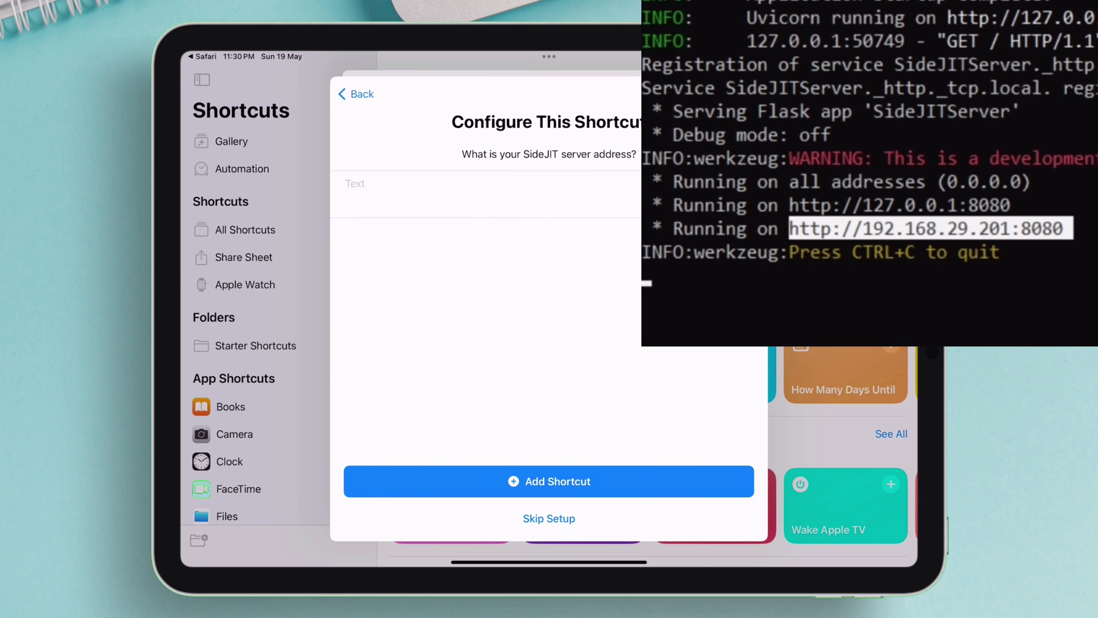
pyautogui.click(486, 183)
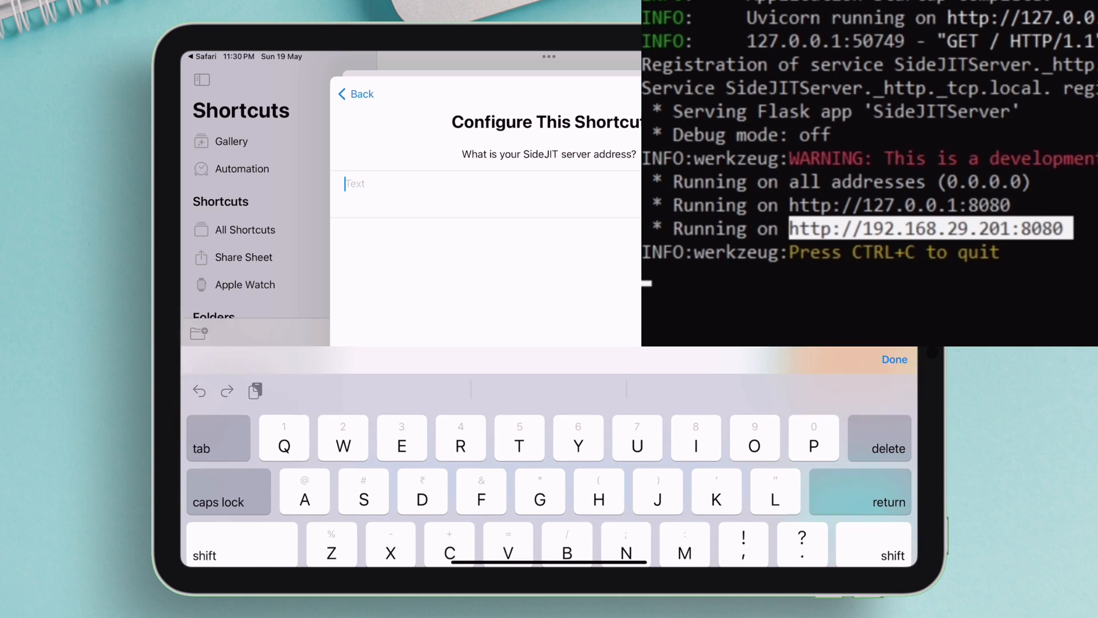
pyautogui.write('http://')
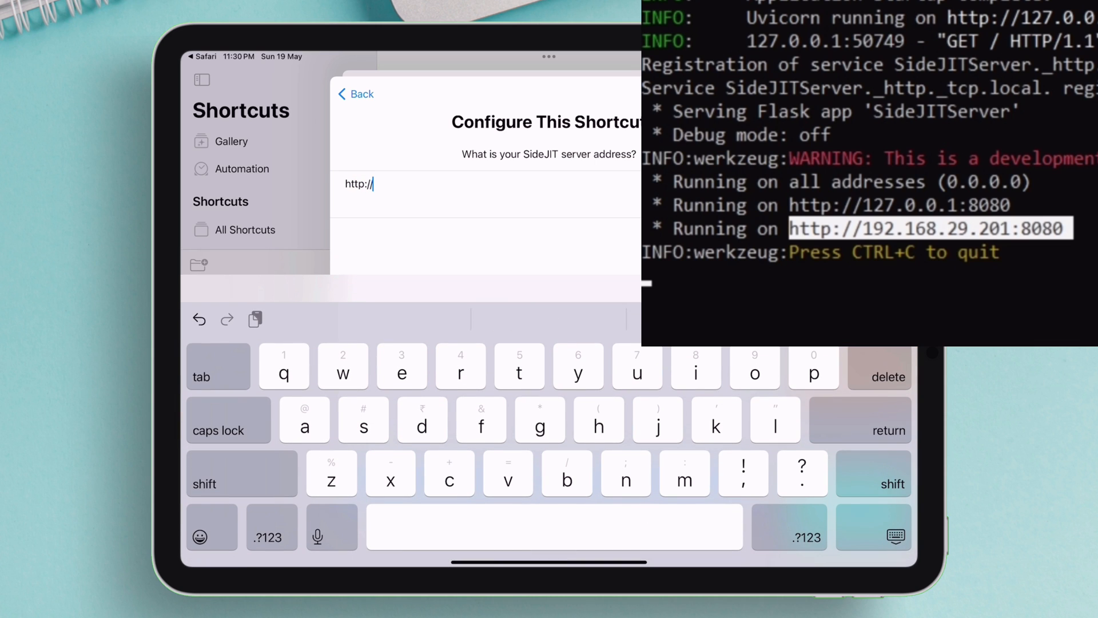
pyautogui.write('192')
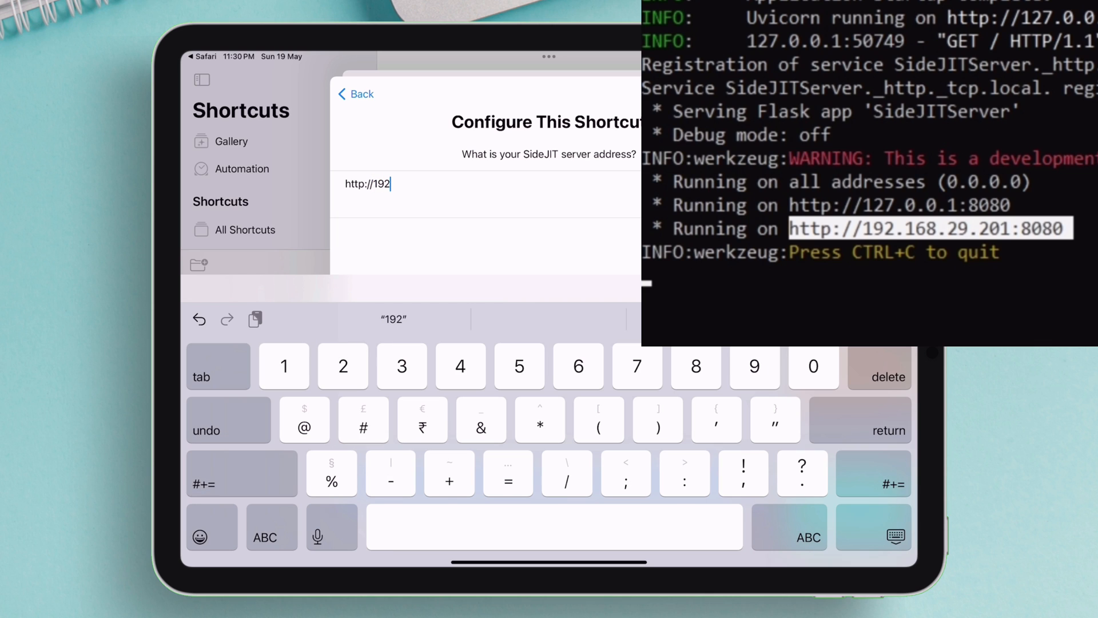
pyautogui.write('.168.29.')
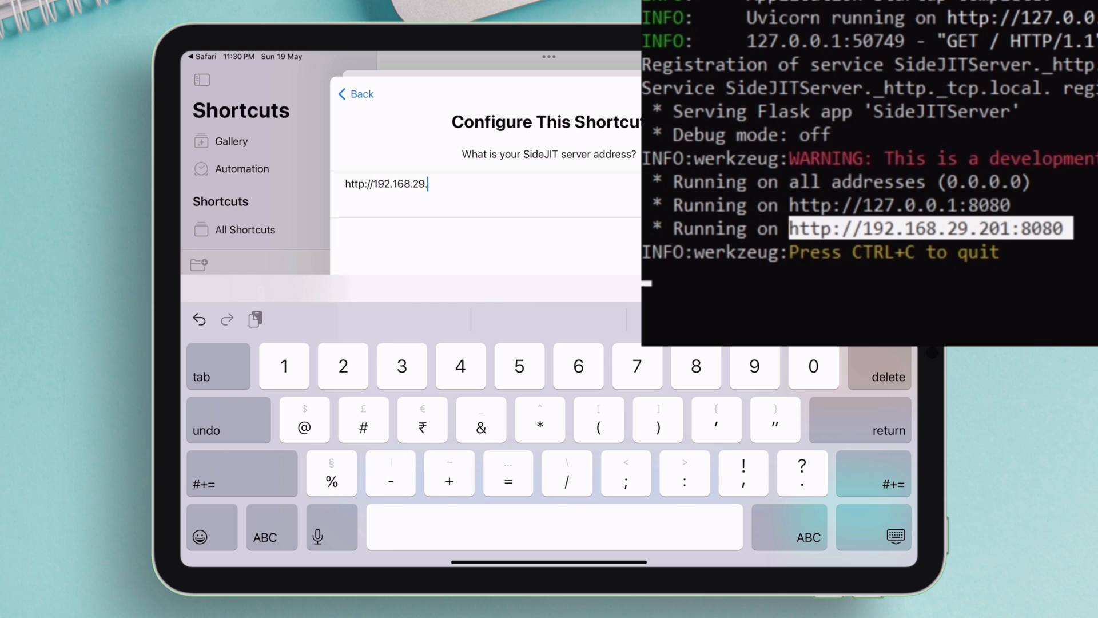
pyautogui.write('201:8080')
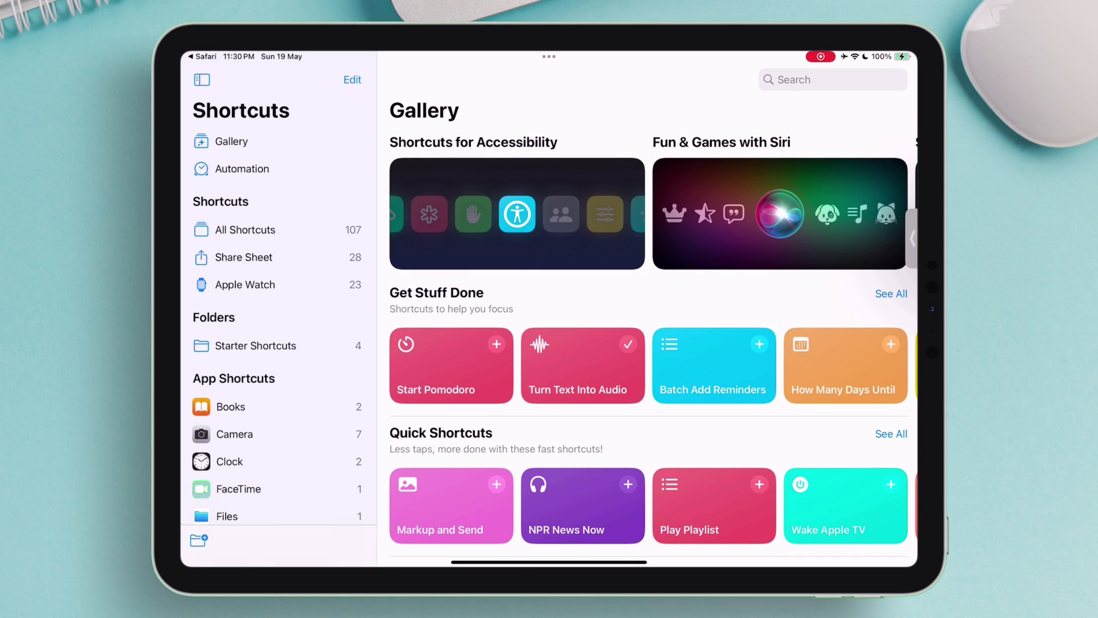
# - Run SideJIT from All Shortcuts, allowing connection to 192.168.29.201 and notifications
pyautogui.click(245, 230)
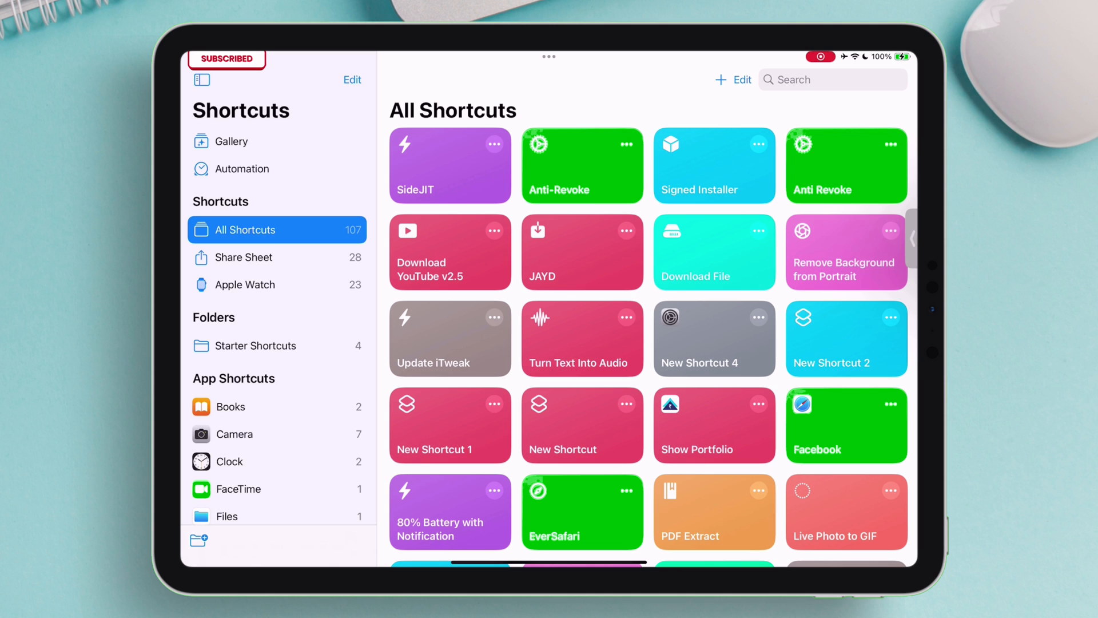
pyautogui.click(450, 165)
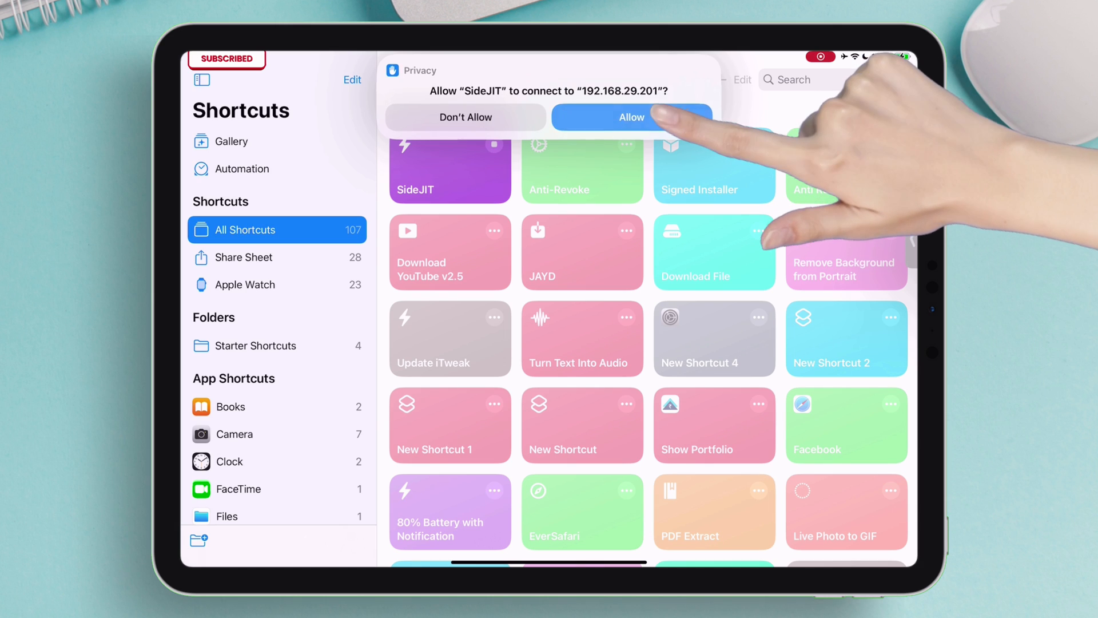
pyautogui.click(631, 116)
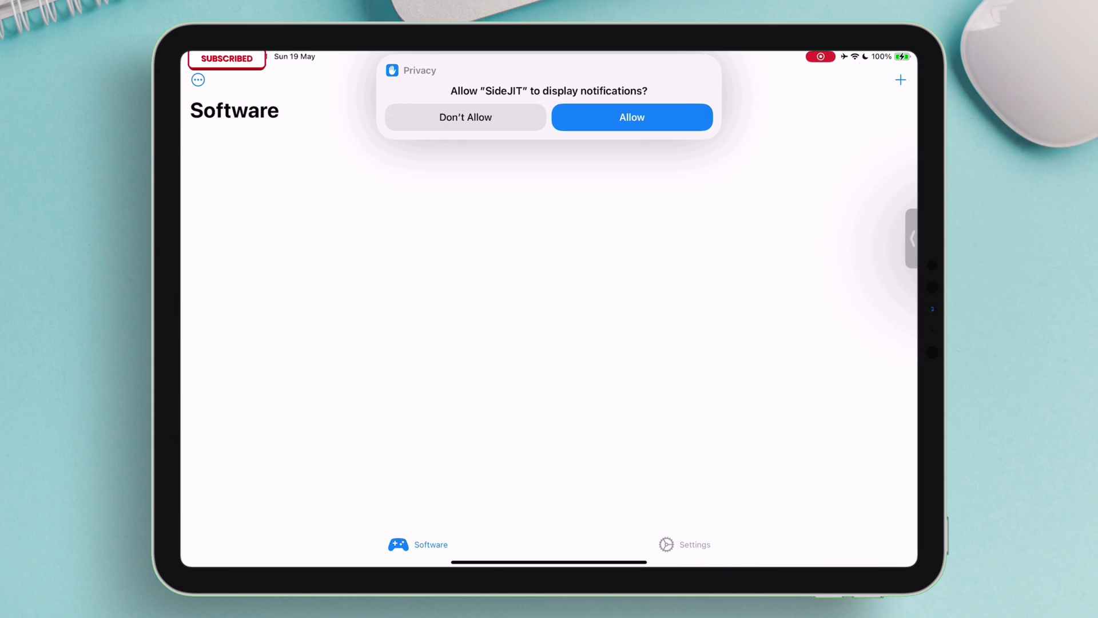
pyautogui.click(632, 117)
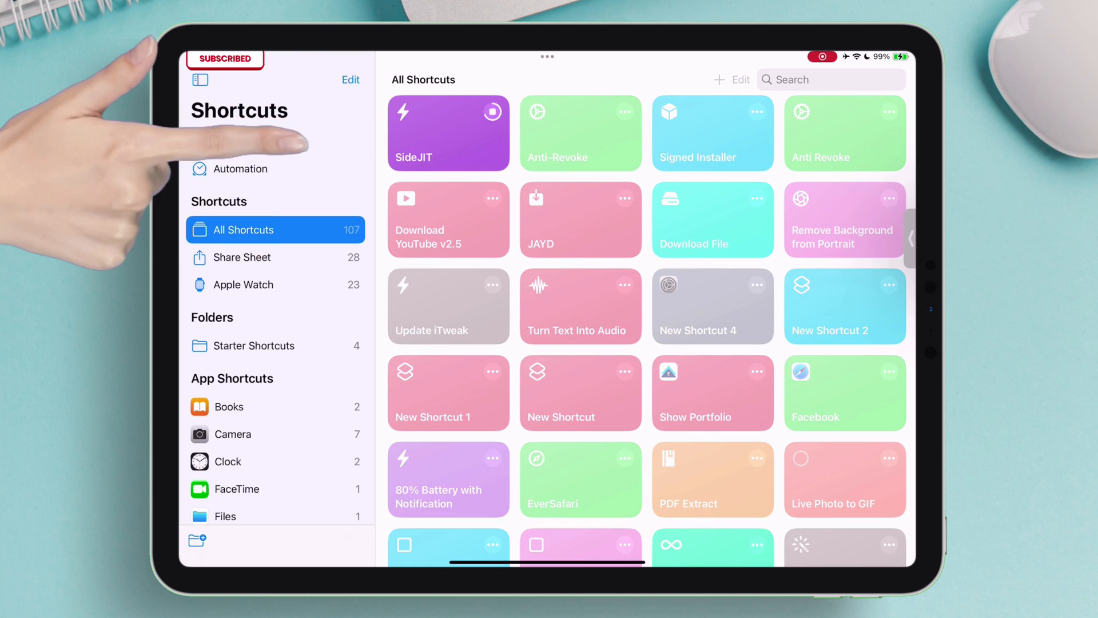
# - Run SideJIT again and choose the app to give JIT access
pyautogui.click(449, 133)
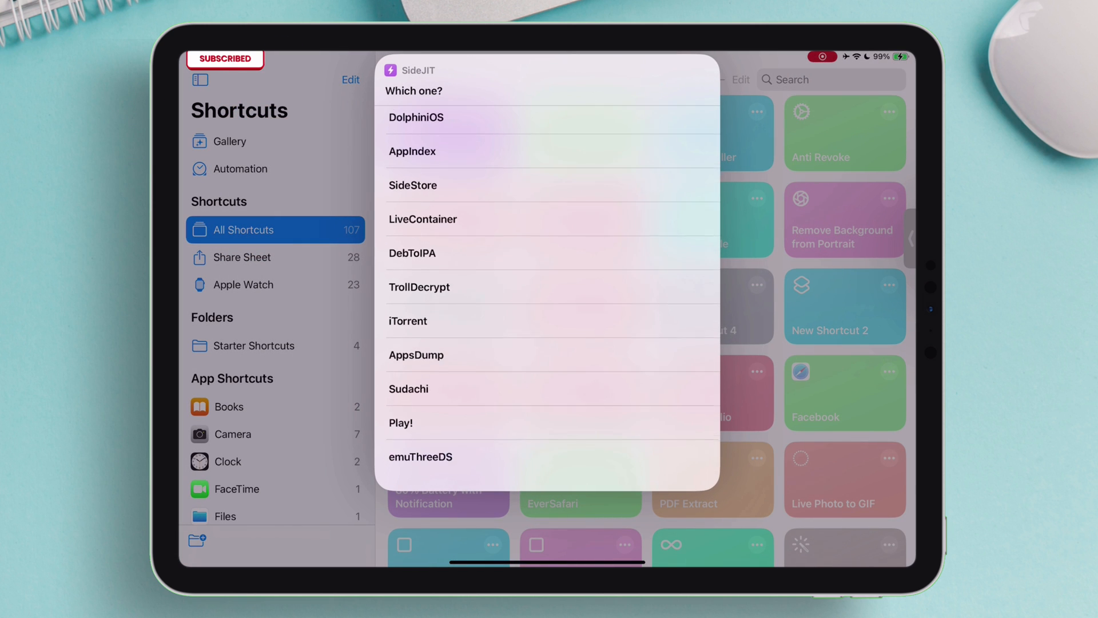
pyautogui.click(421, 456)
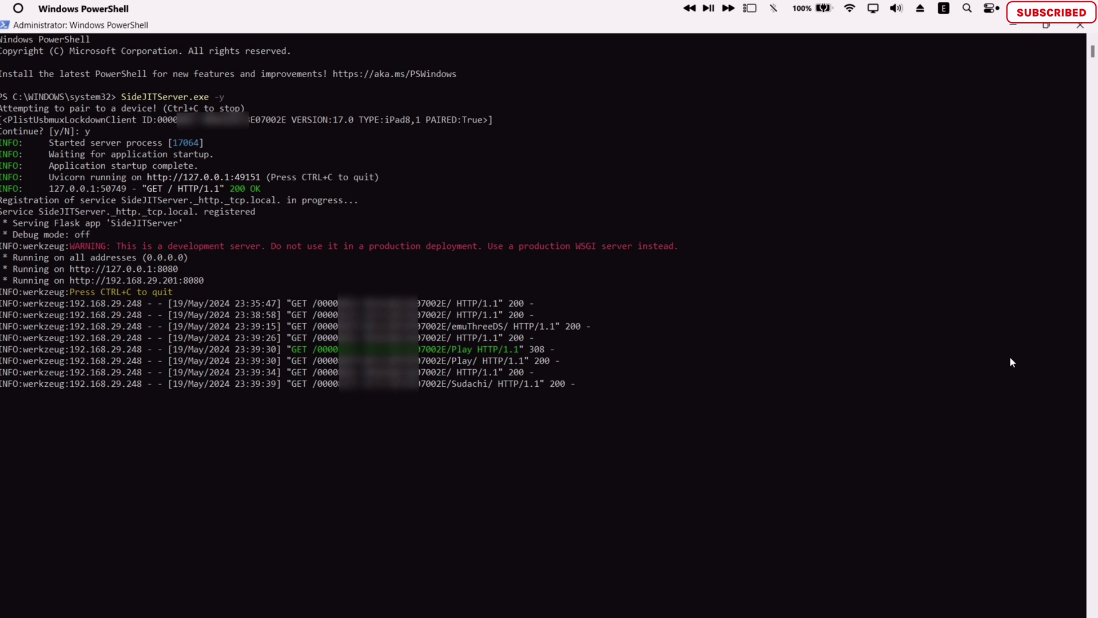
# - Stop the running SideJIT server with Ctrl+C
pyautogui.press('ctrl+c')
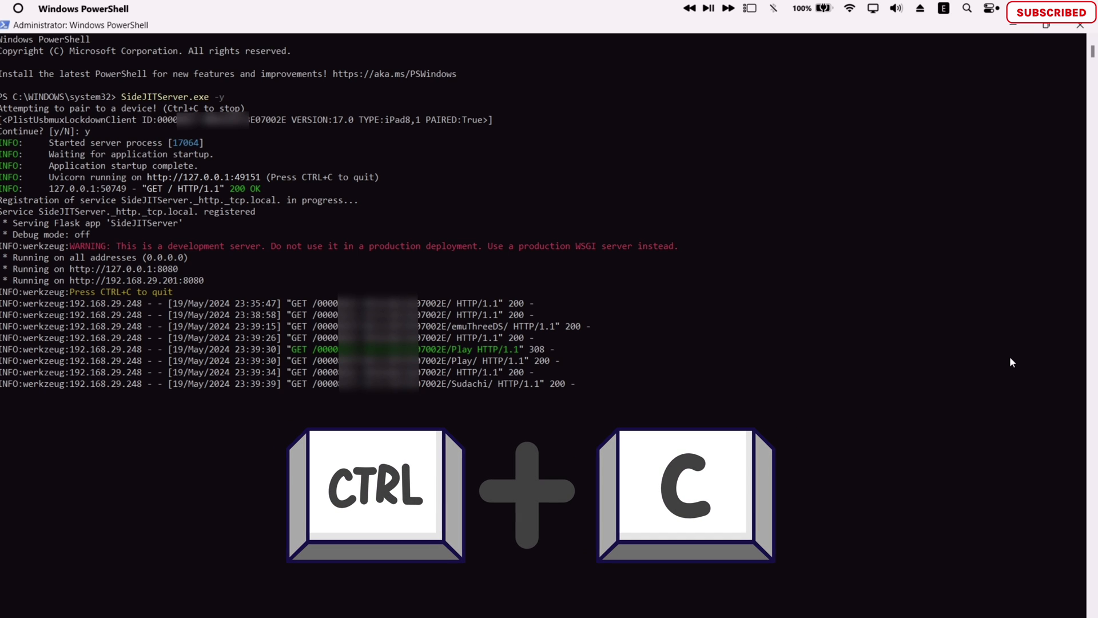
pyautogui.press('ctrl+c')
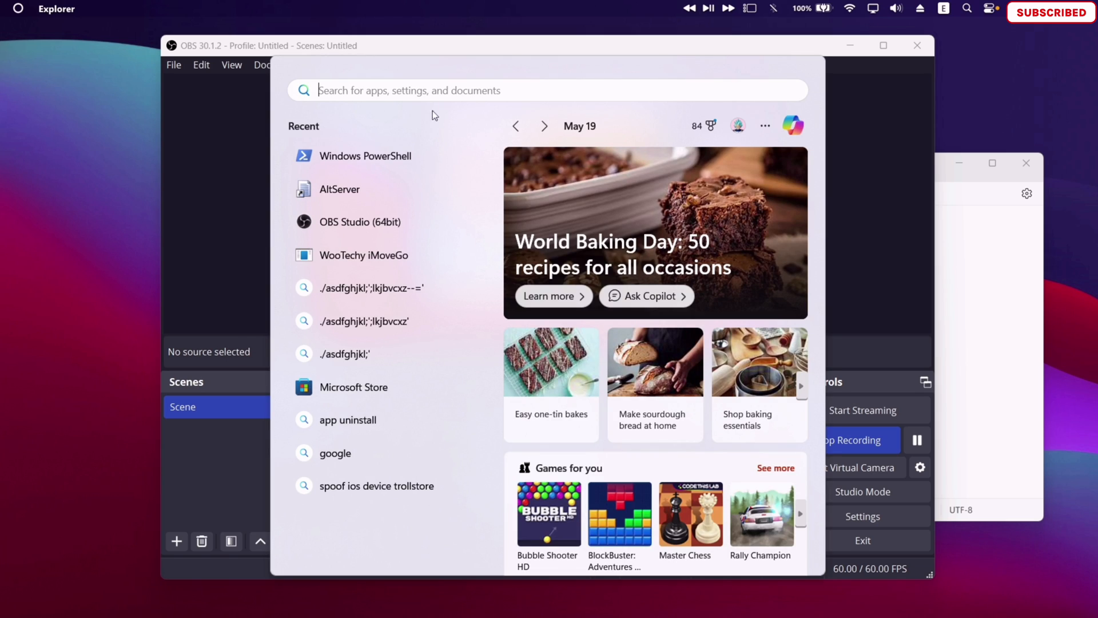
# - Run PowerShell as administrator and start SideJITServer.exe again
pyautogui.rightClick(365, 156)
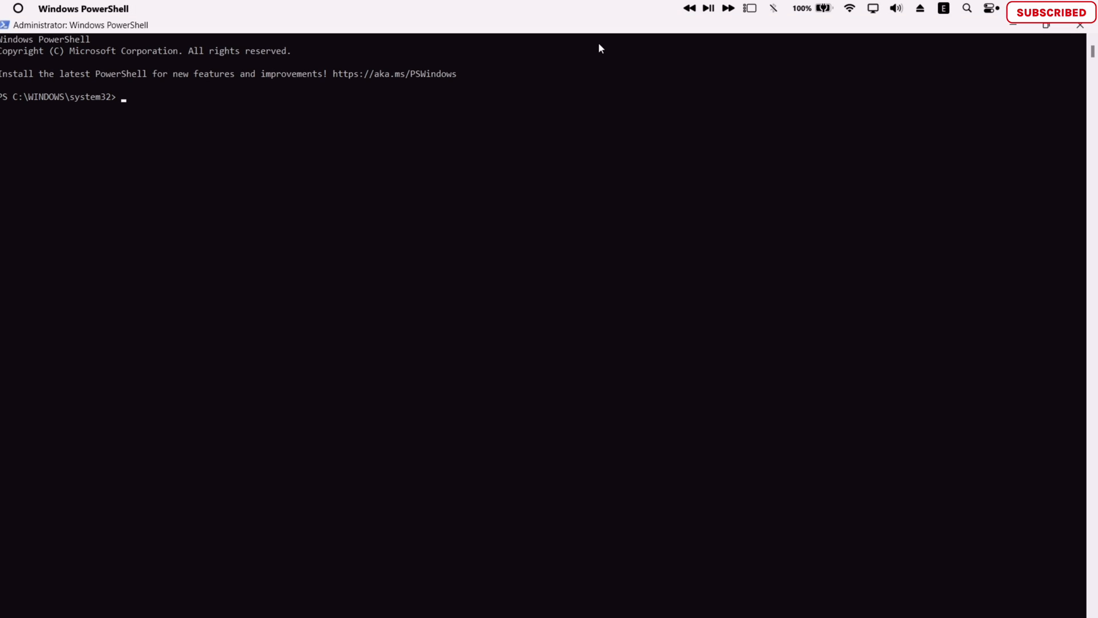
pyautogui.write('Side')
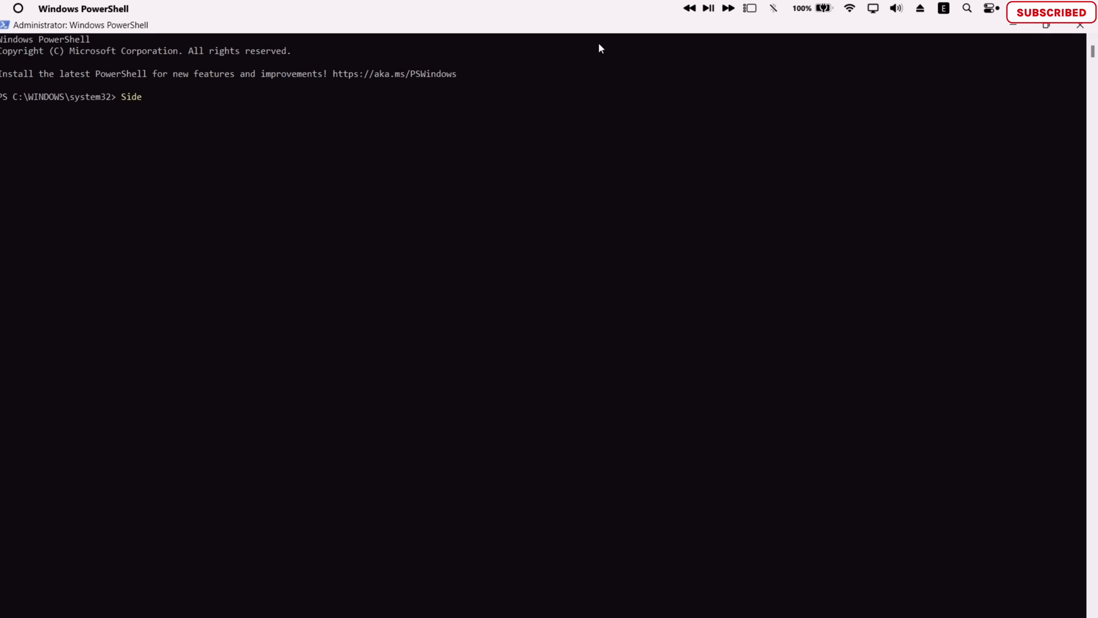
pyautogui.write('JITServ')
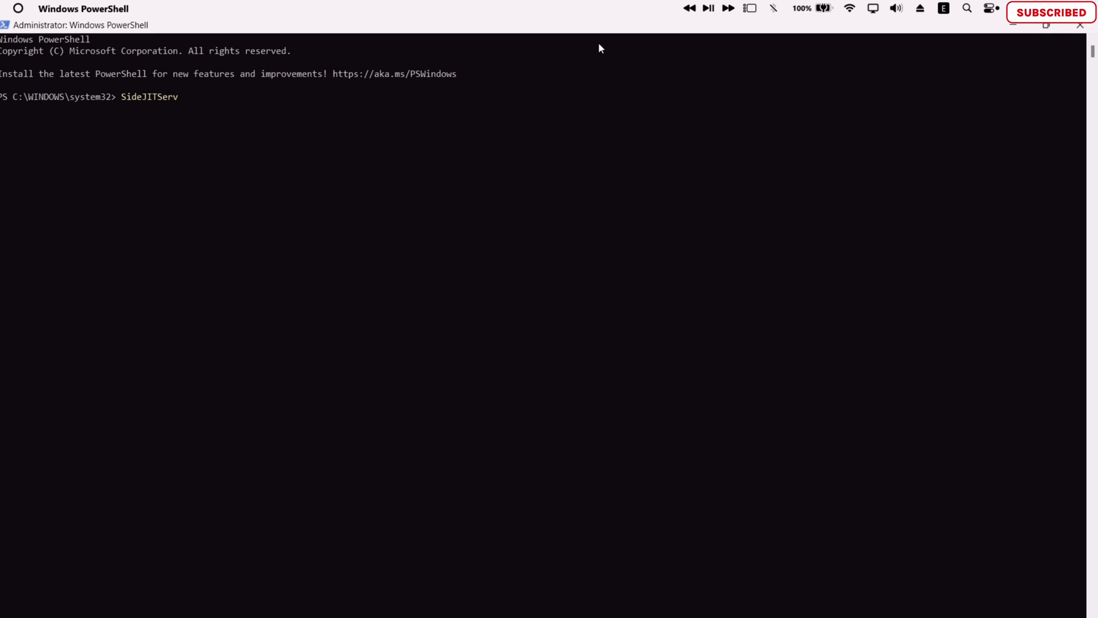
pyautogui.write('er.exe')
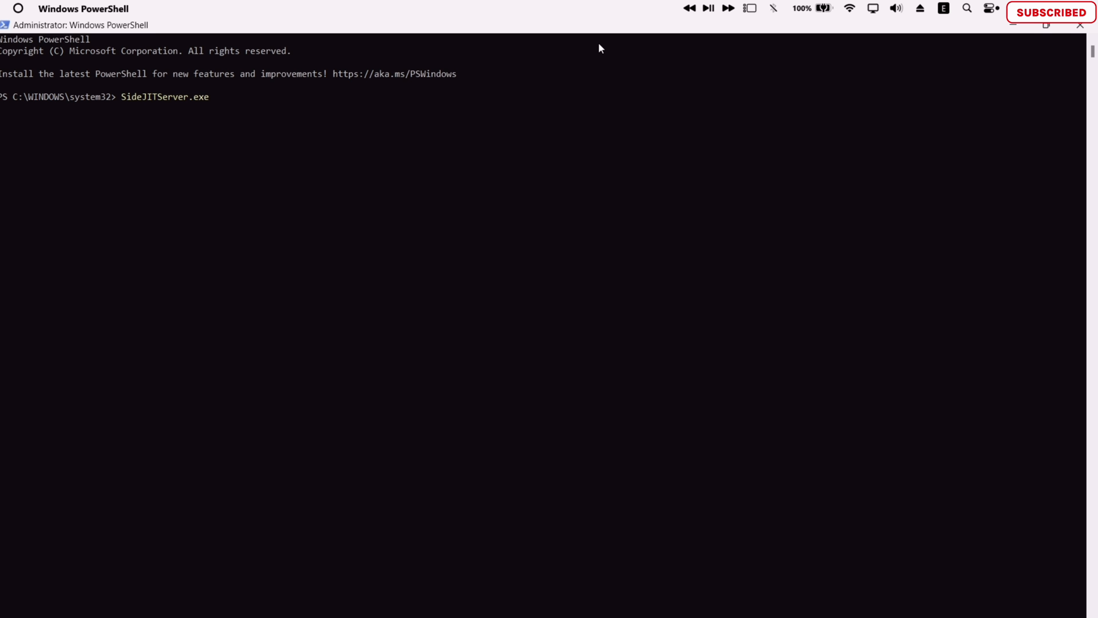
pyautogui.press('enter')
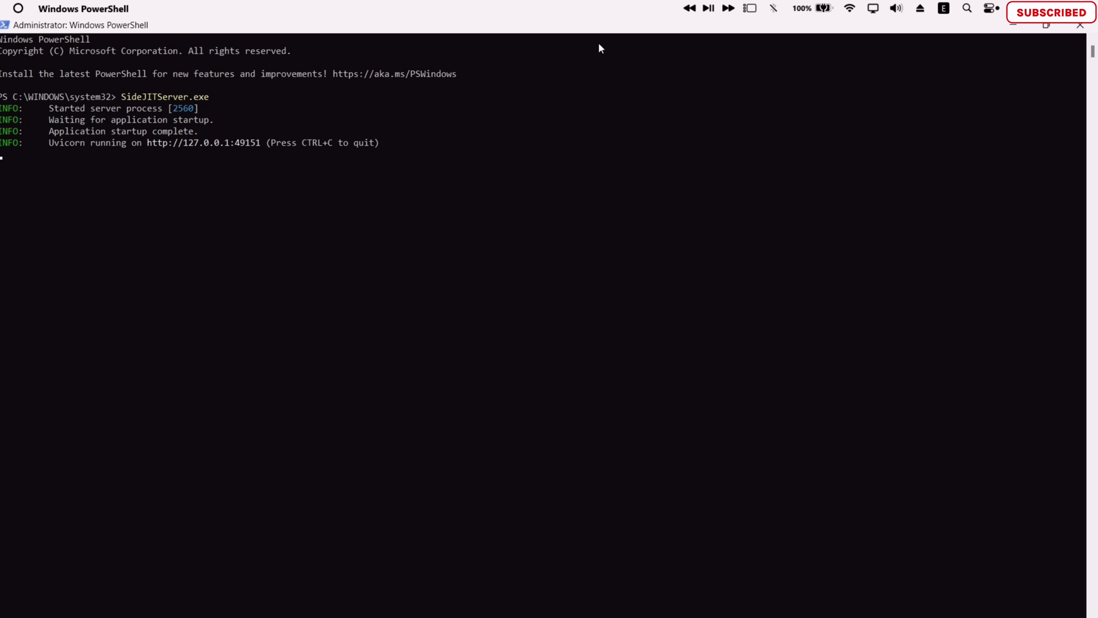